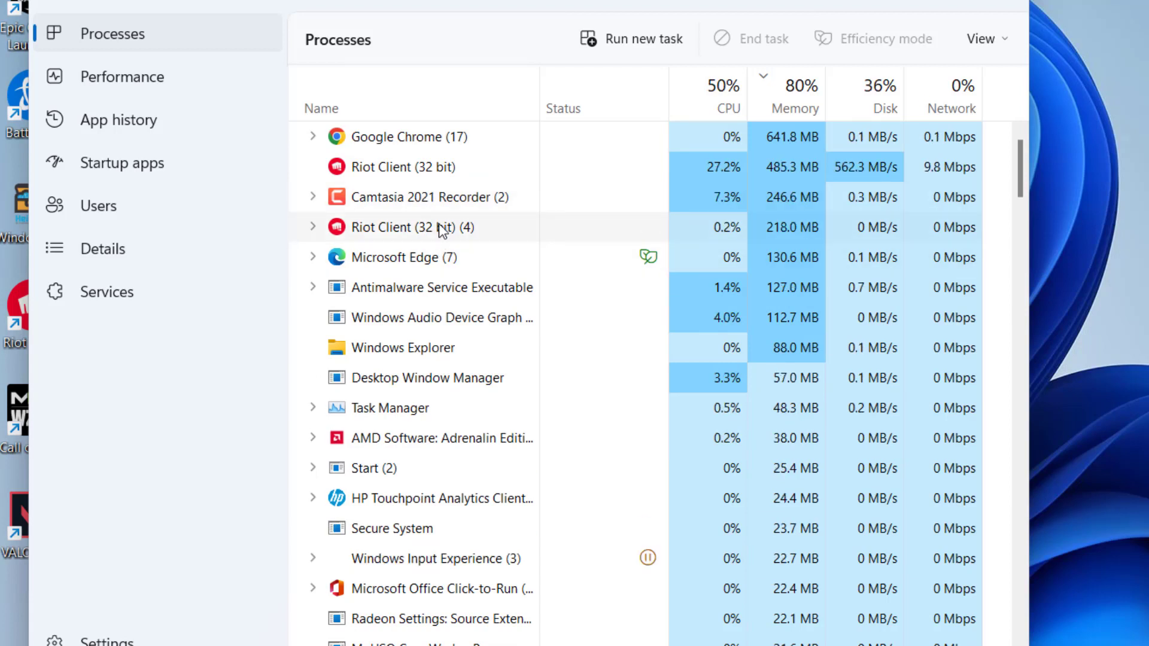
- Find RiotClientServices.exe in Task Manager's Details list and open its priority options
right_click(411, 227)
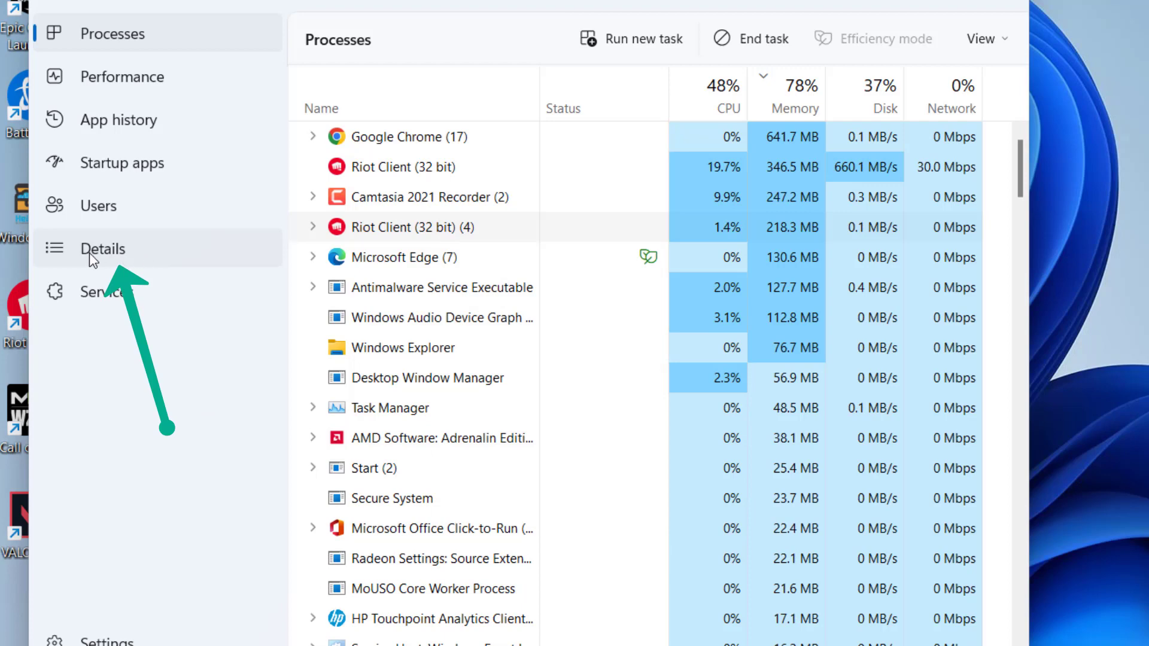
click(103, 248)
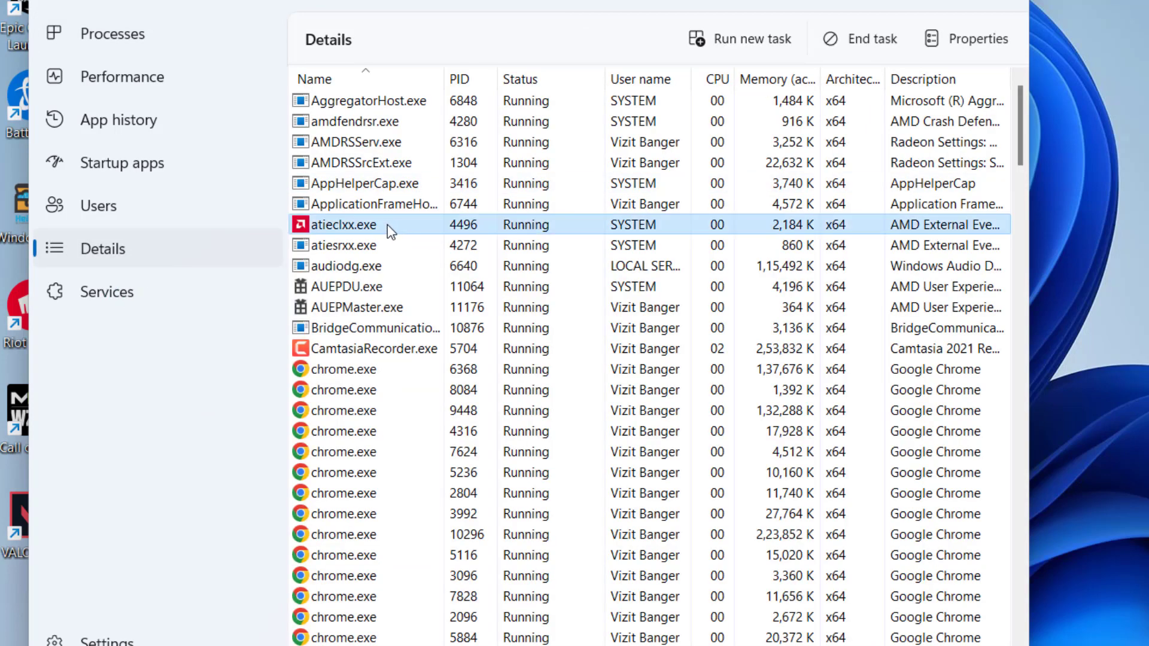
scroll(down, 3)
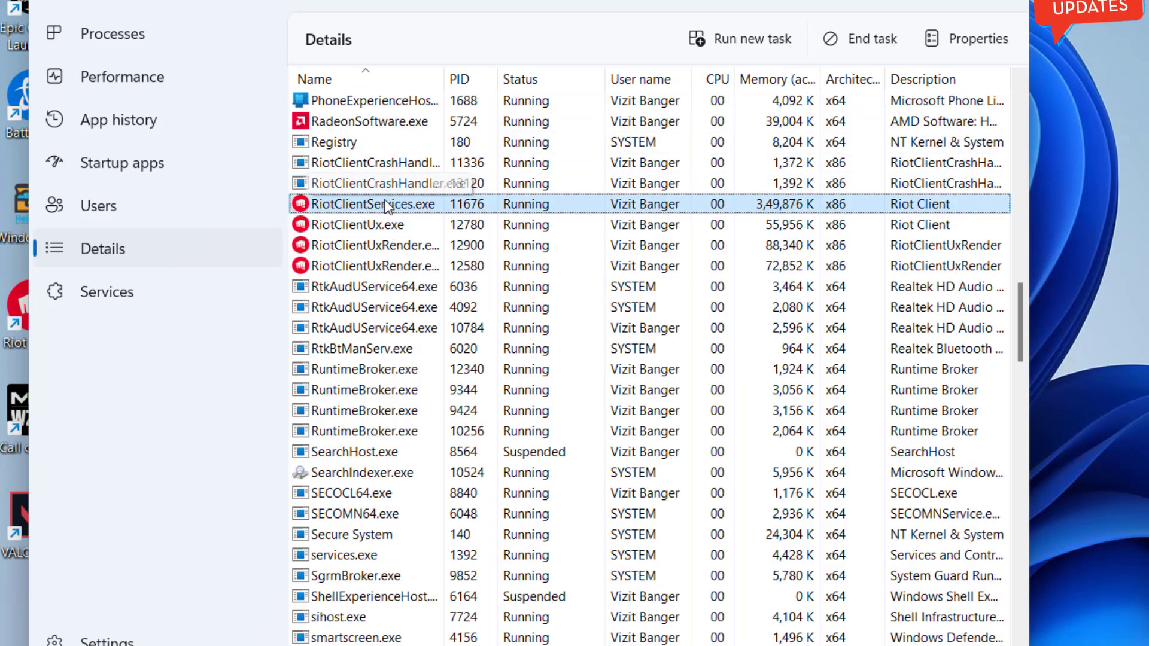
right_click(373, 204)
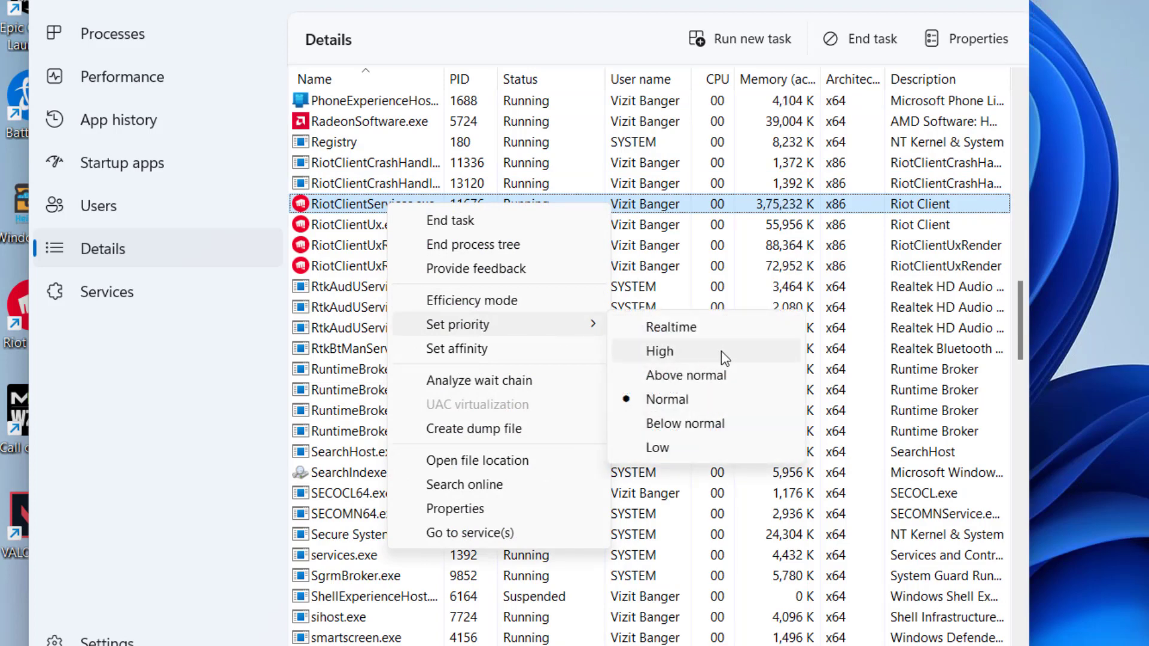
mouse_move(702, 365)
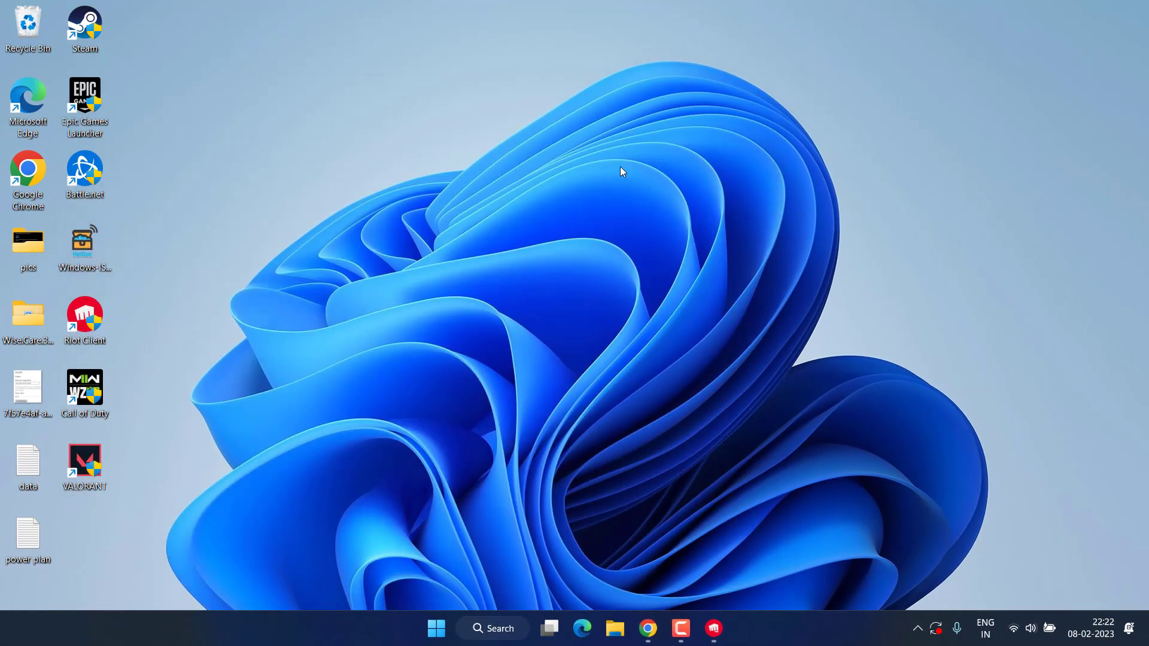
- Open Control Panel, list items by small icons, and pick a plan in Power Options
click(435, 628)
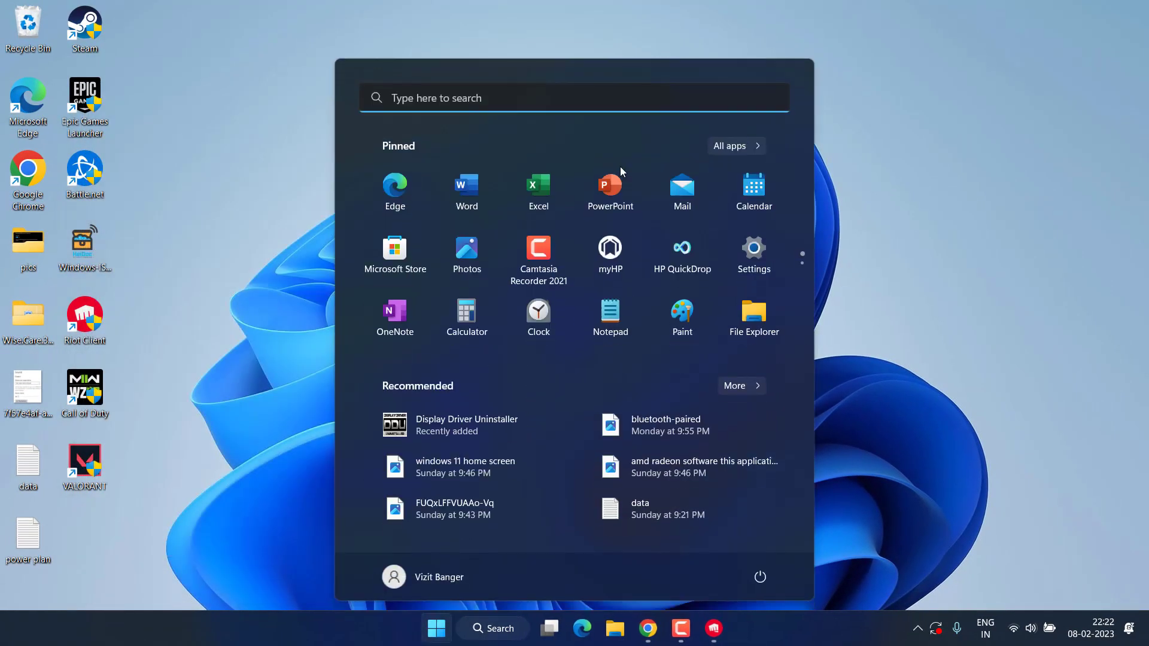
text(control Panel)
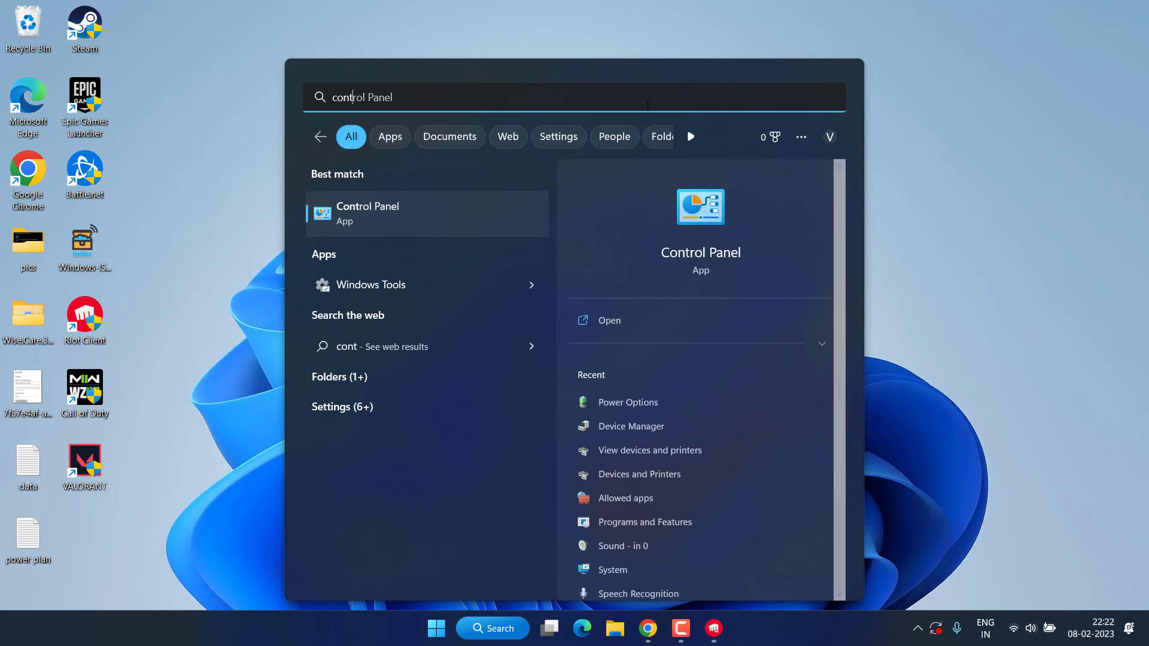
click(367, 213)
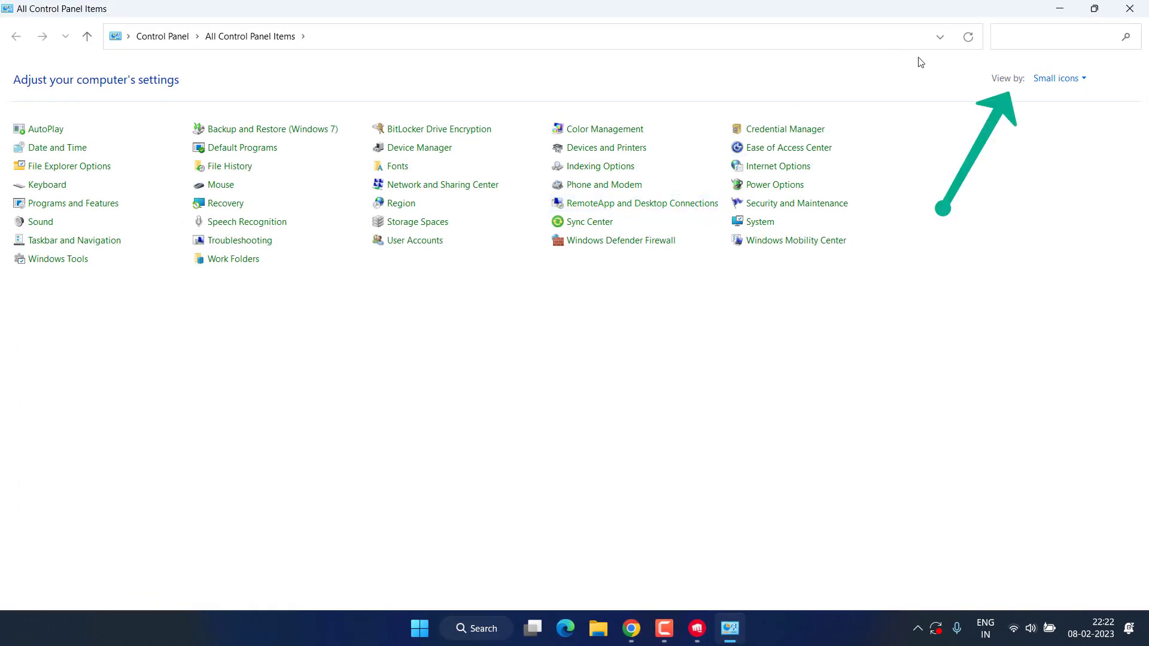
click(1058, 77)
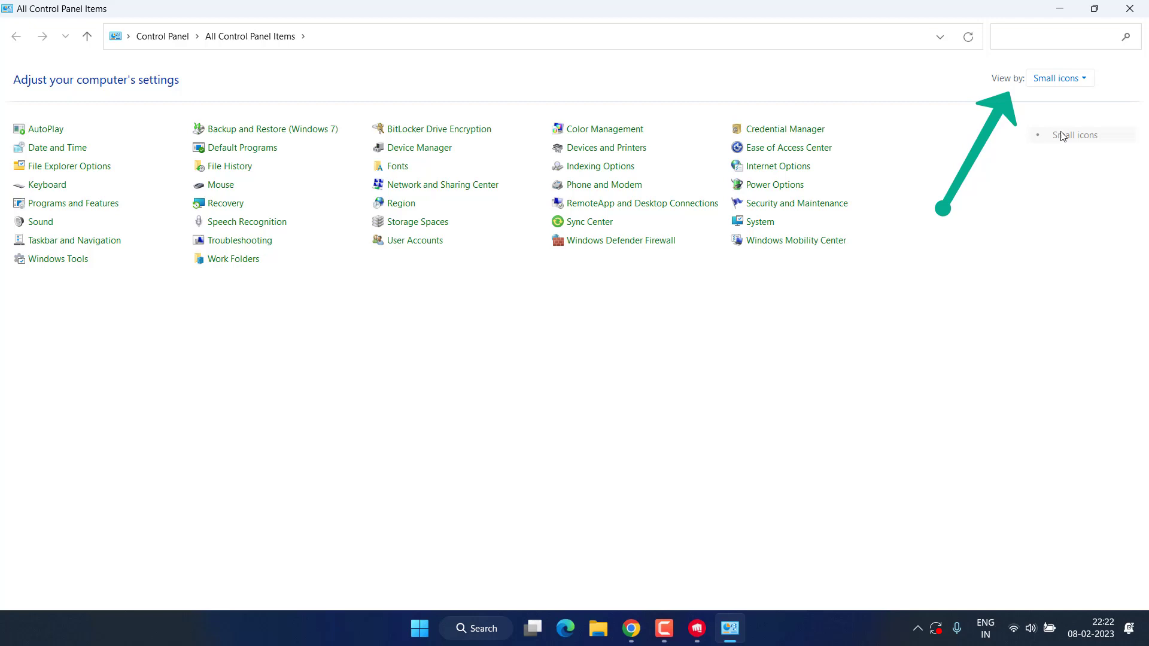
mouse_move(773, 185)
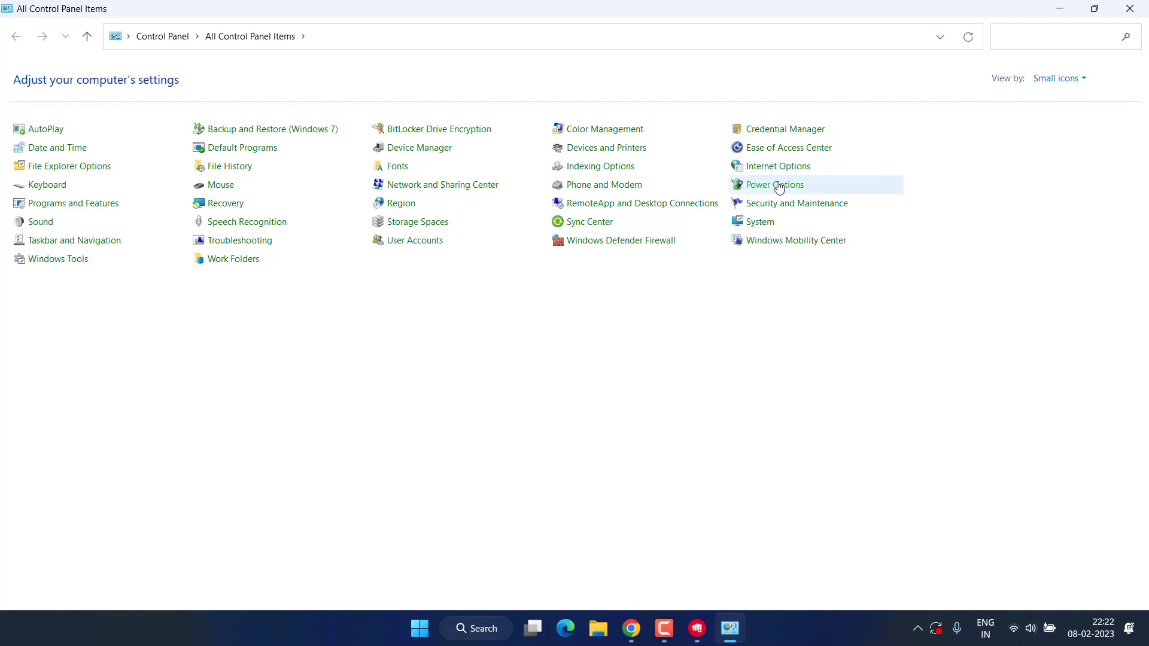
click(773, 185)
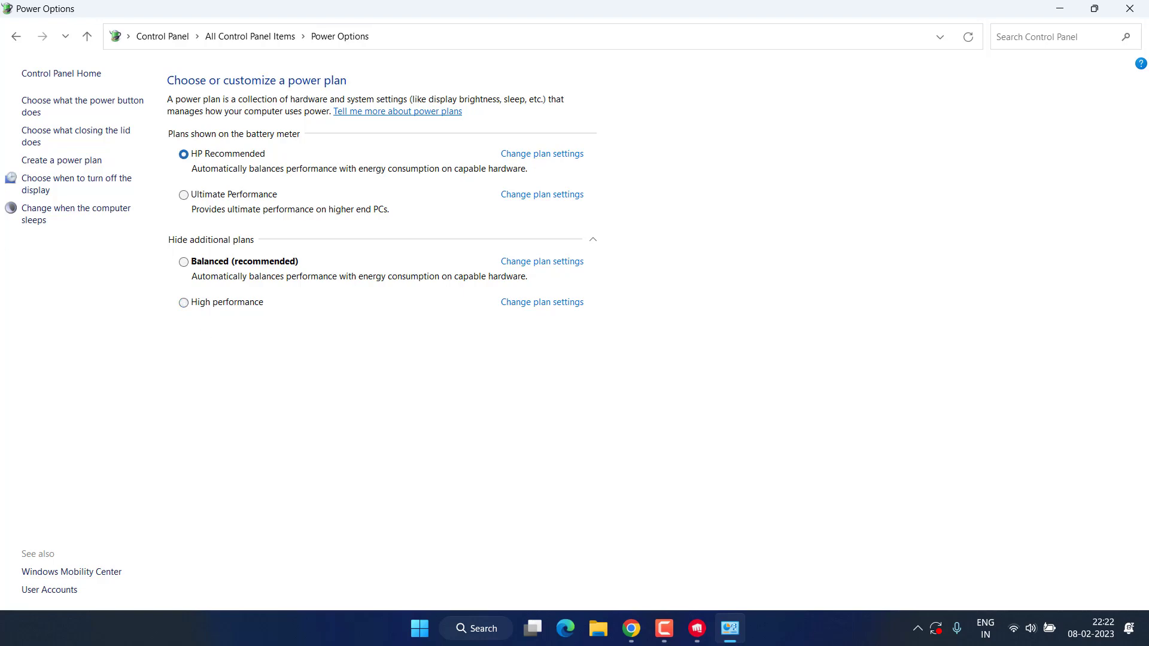
click(1128, 8)
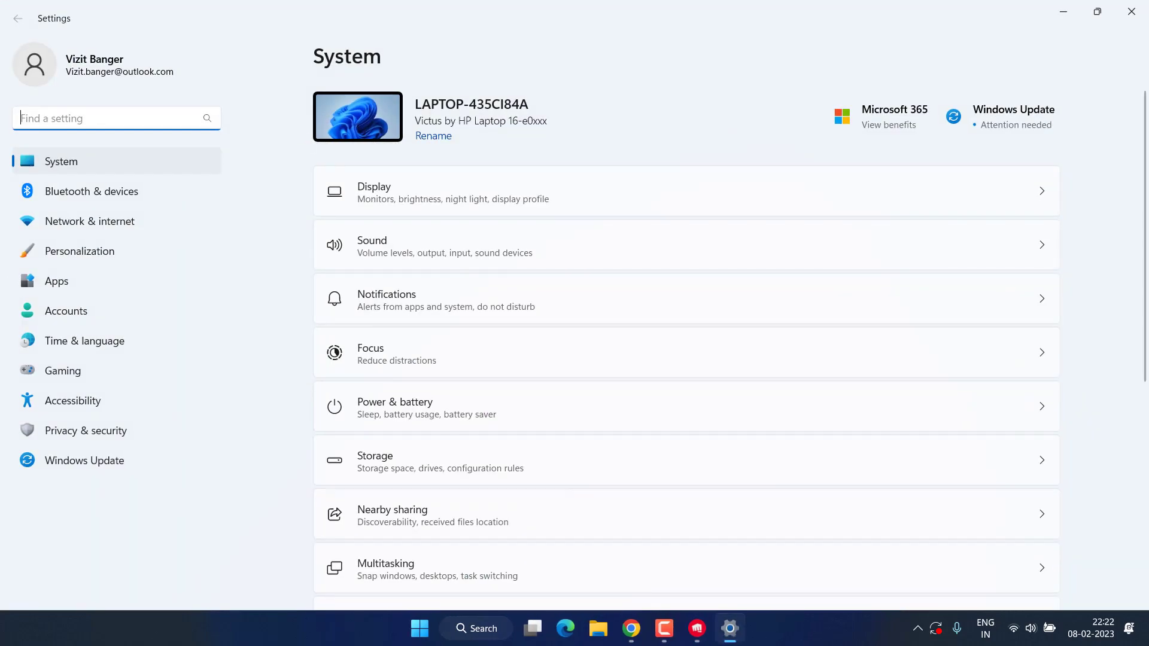
- Switch the Game Mode toggle on under Gaming > Game Mode
click(62, 370)
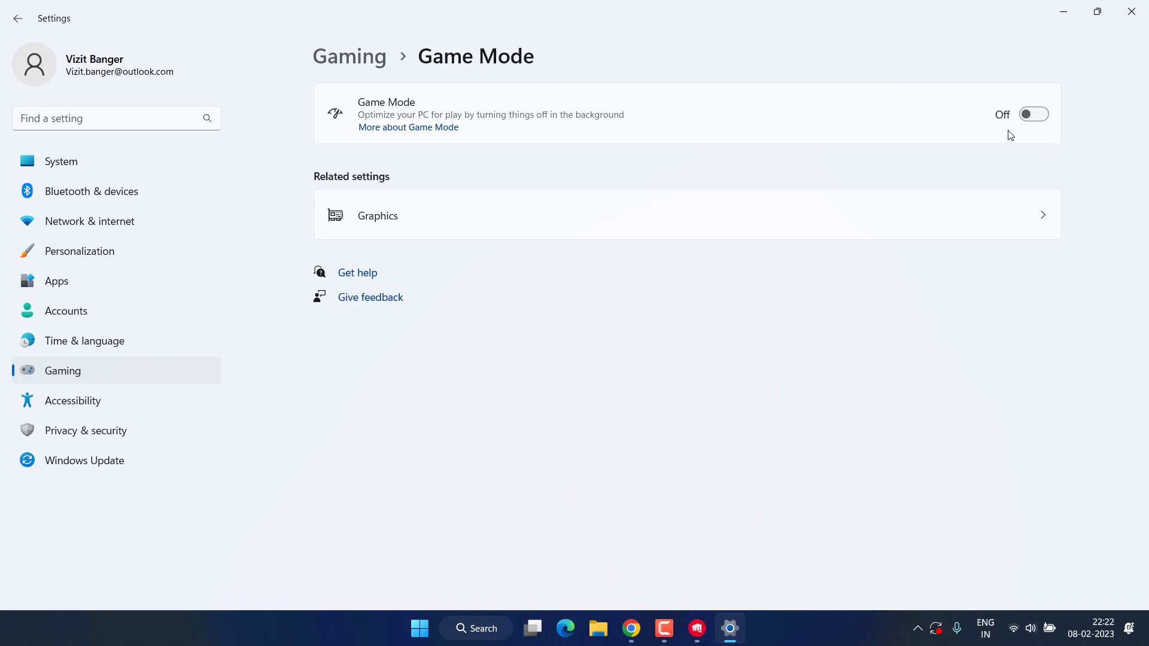
click(1033, 114)
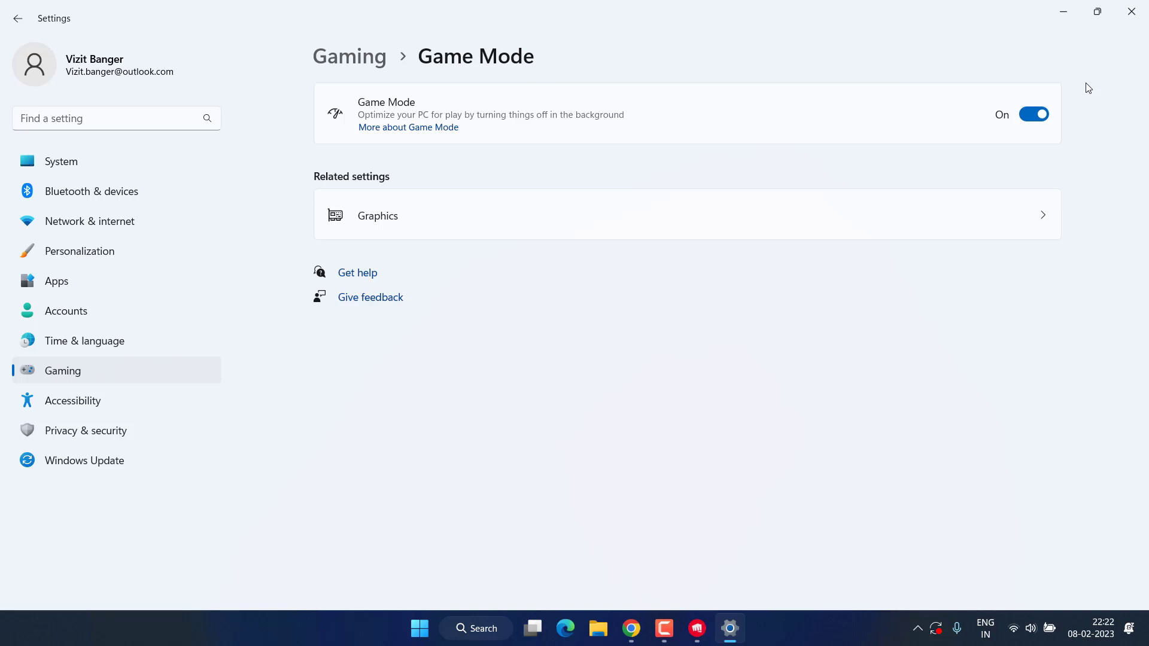
mouse_move(1097, 11)
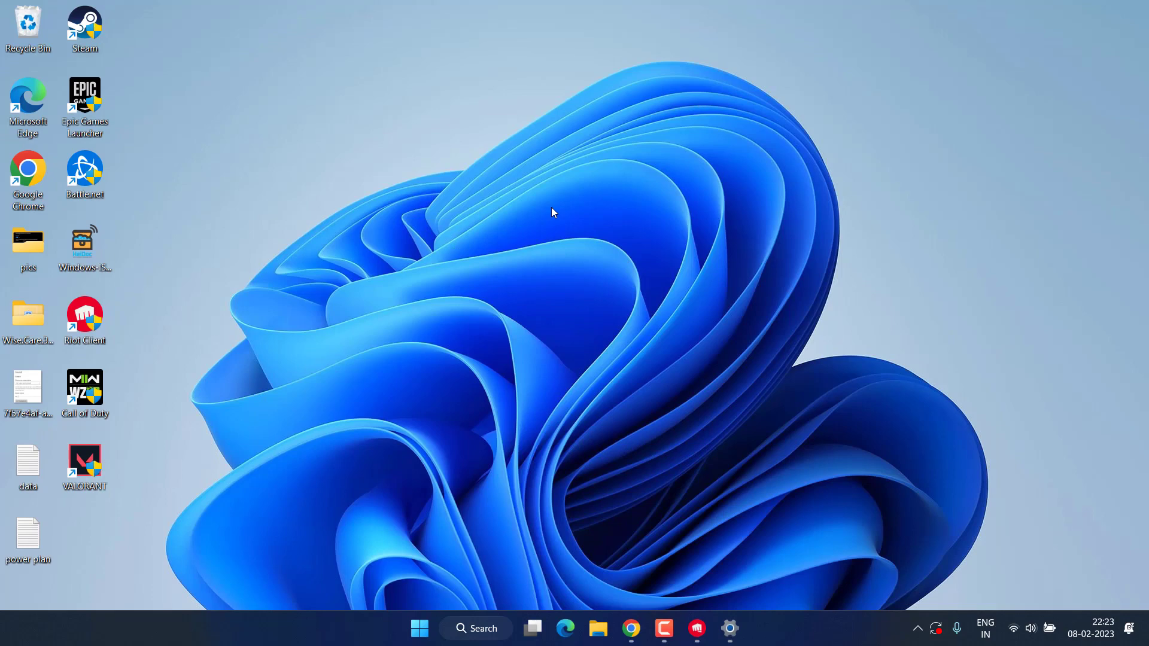
- Set BootstrapPackagedGame to High performance graphics in Display > Graphics and save
click(728, 629)
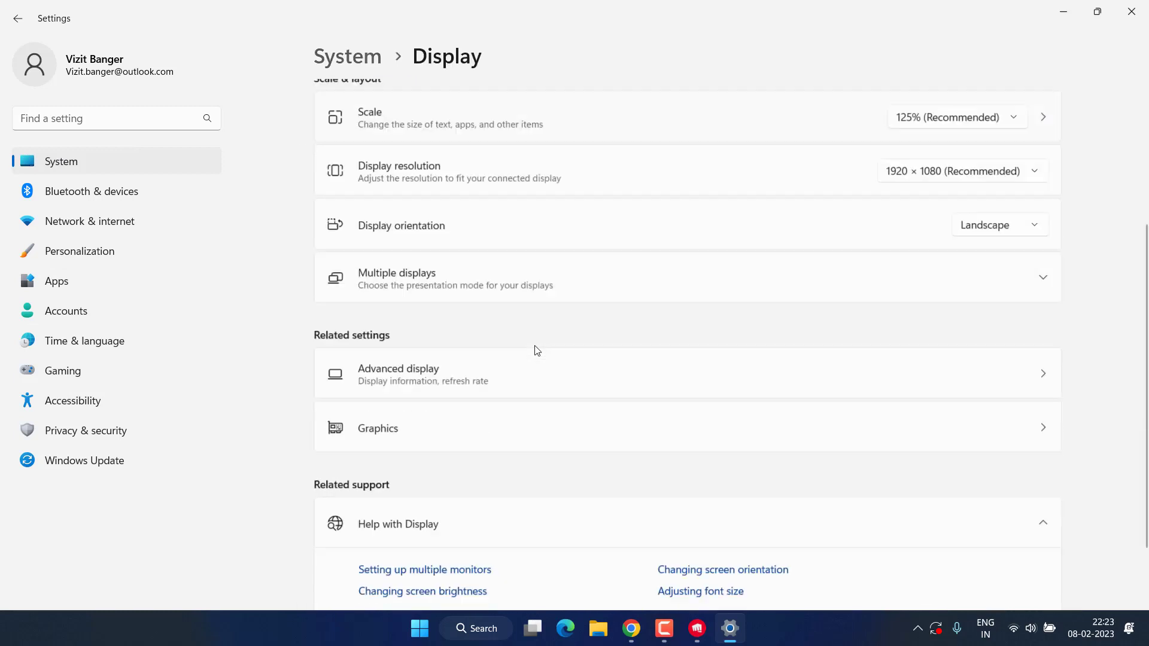
scroll(down, 3)
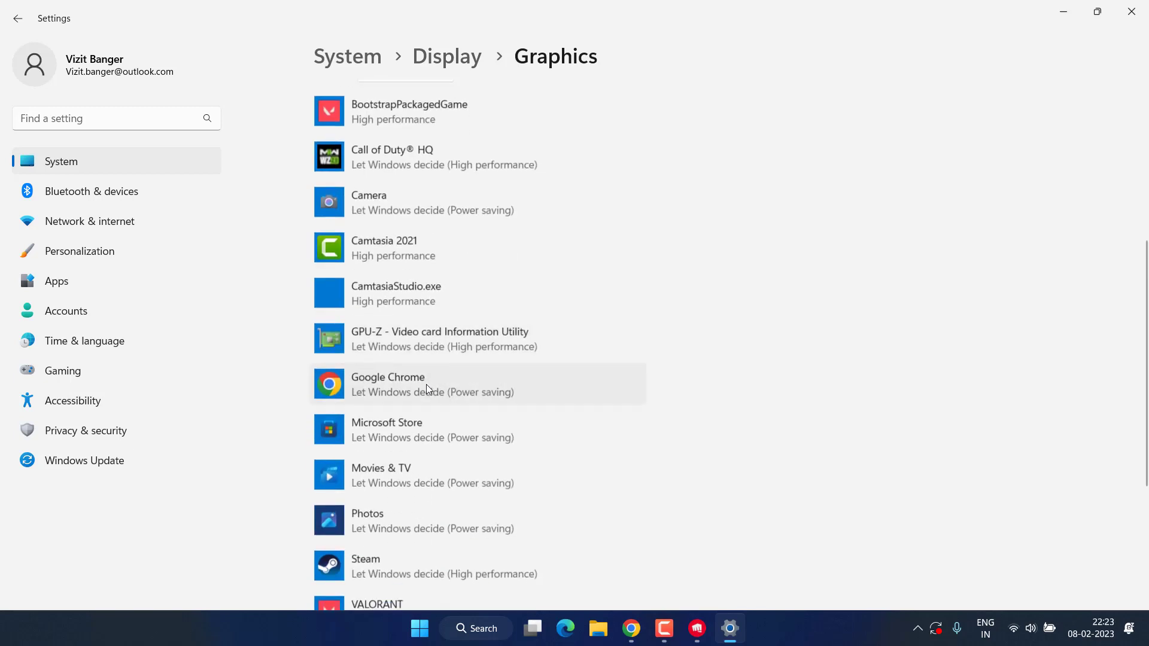
mouse_move(506, 428)
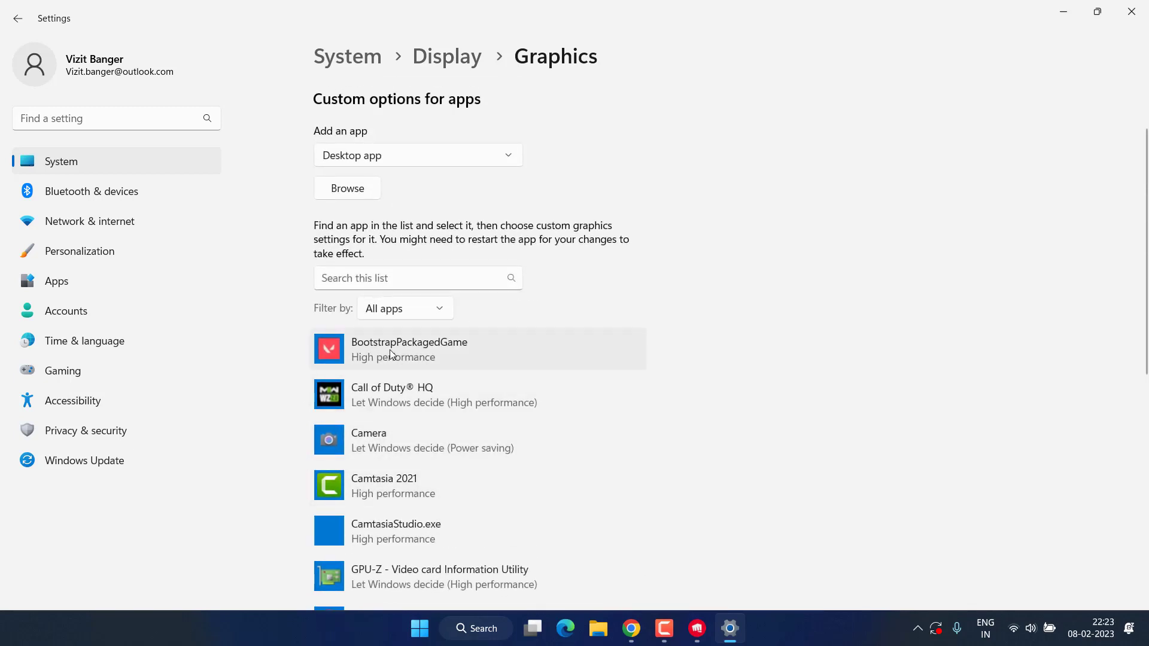
click(409, 349)
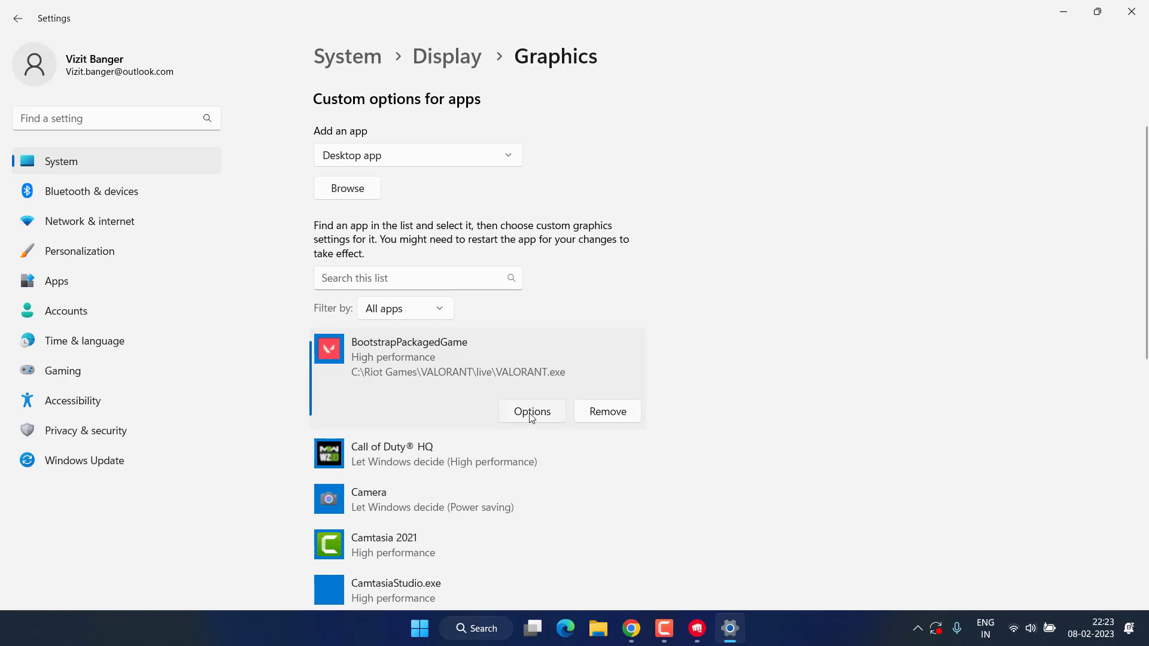
click(531, 411)
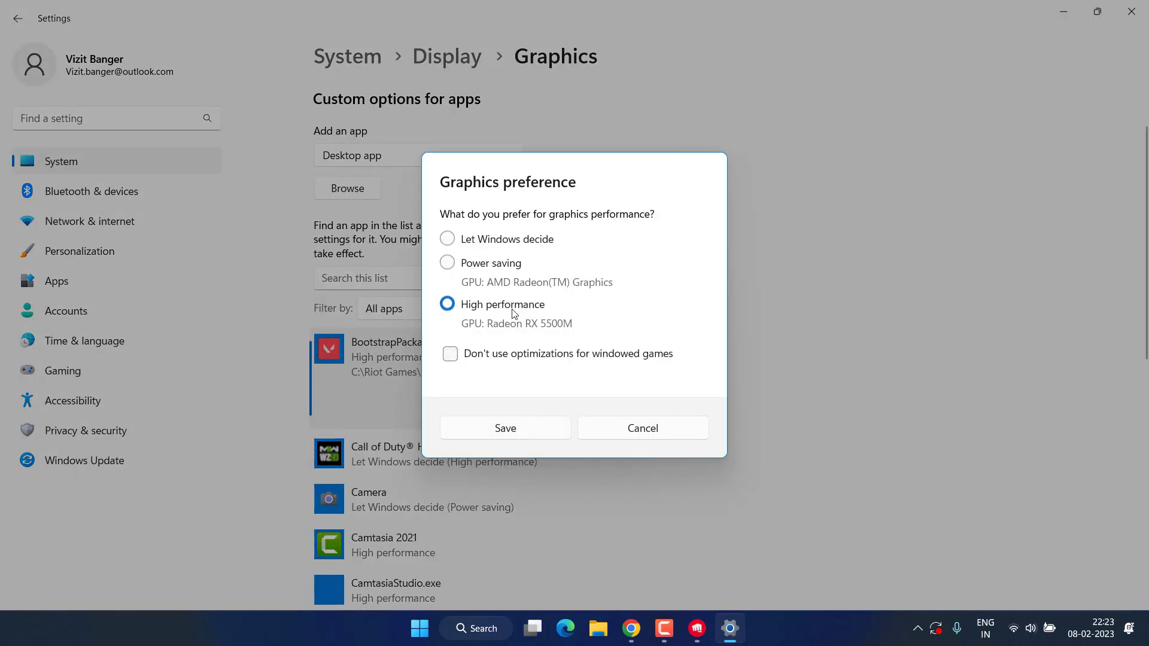
click(505, 428)
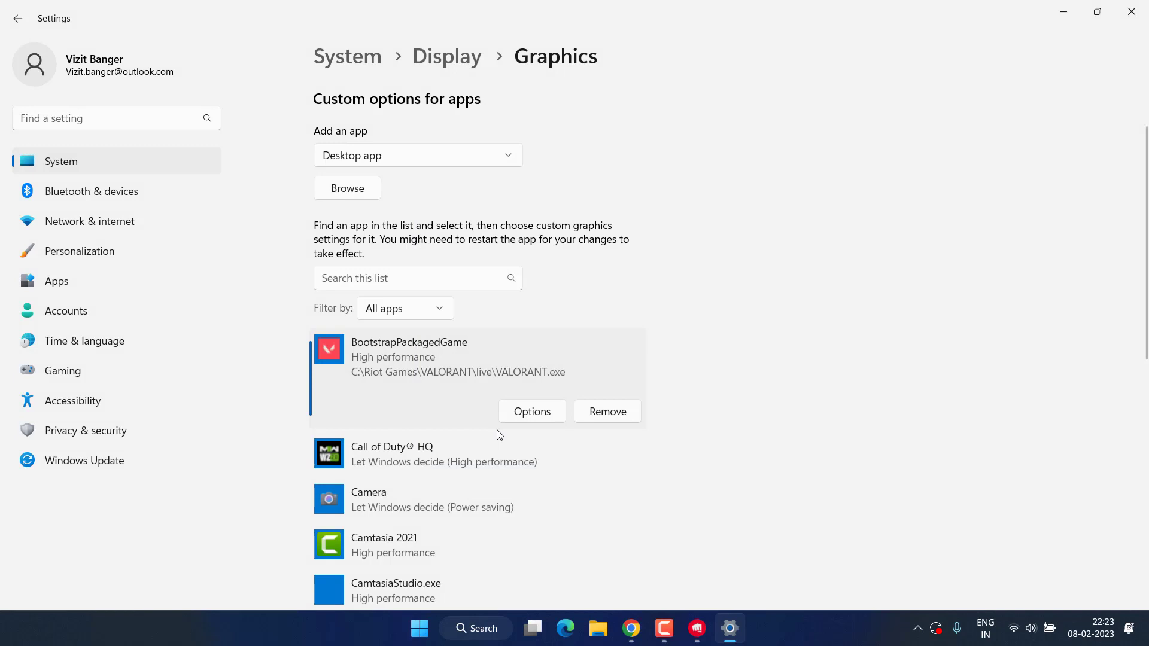
mouse_move(402, 376)
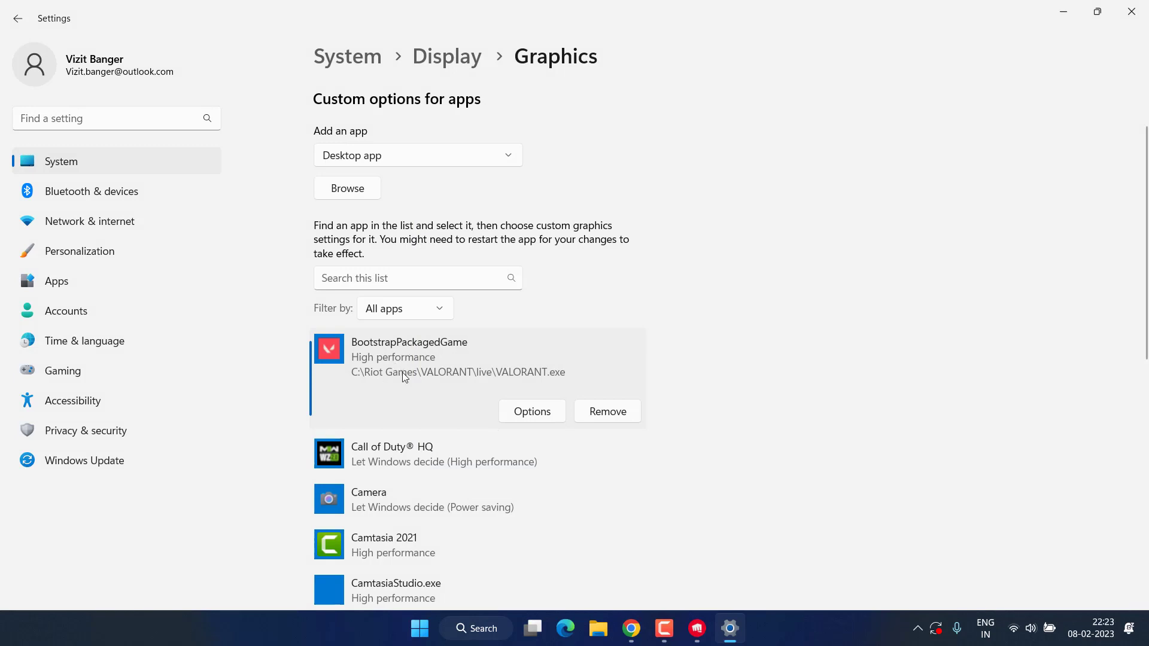
- Check VALORANT's graphics preference, then open View advanced system settings
scroll(down, 3)
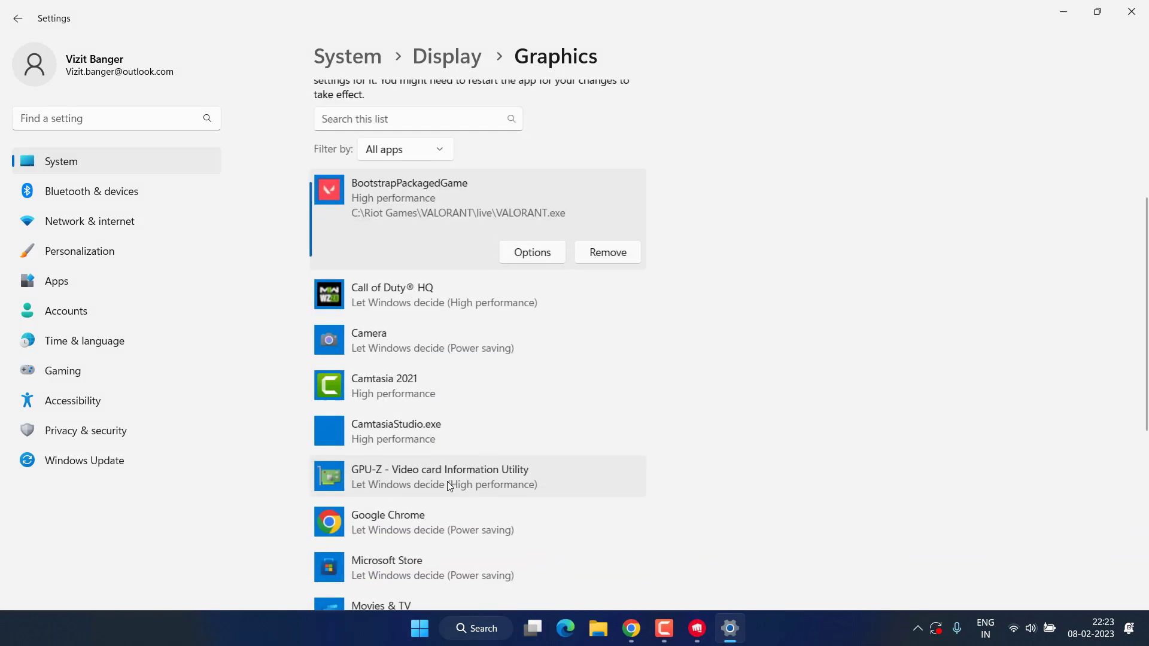
scroll(down, 3)
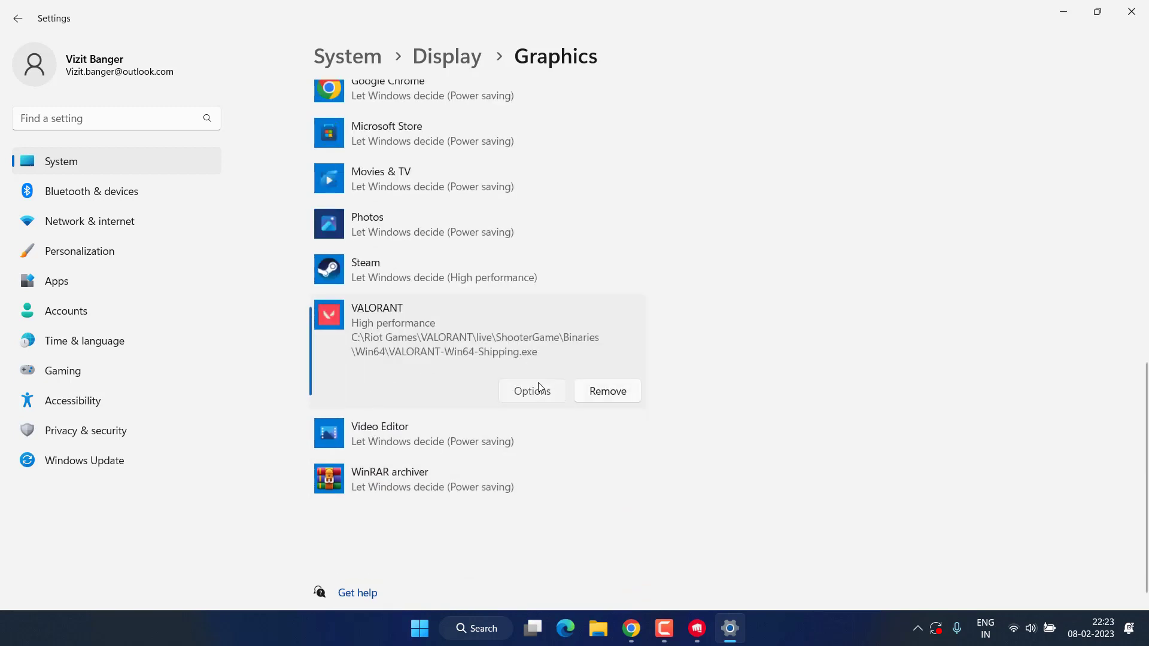
click(531, 391)
text(advanced)
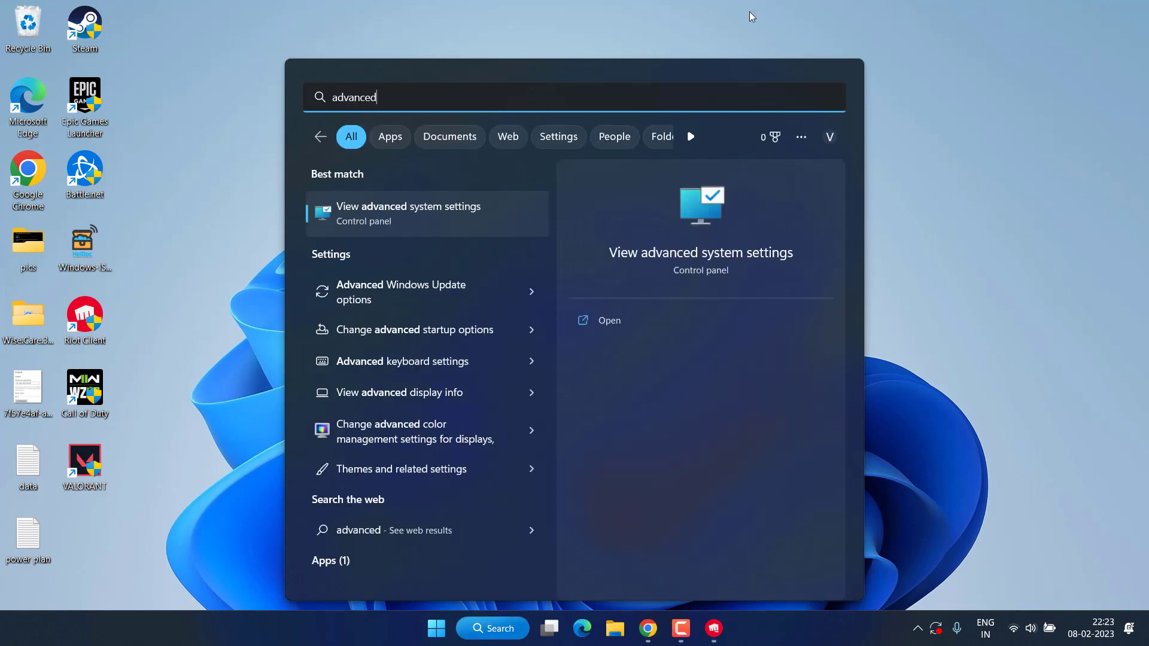
click(408, 213)
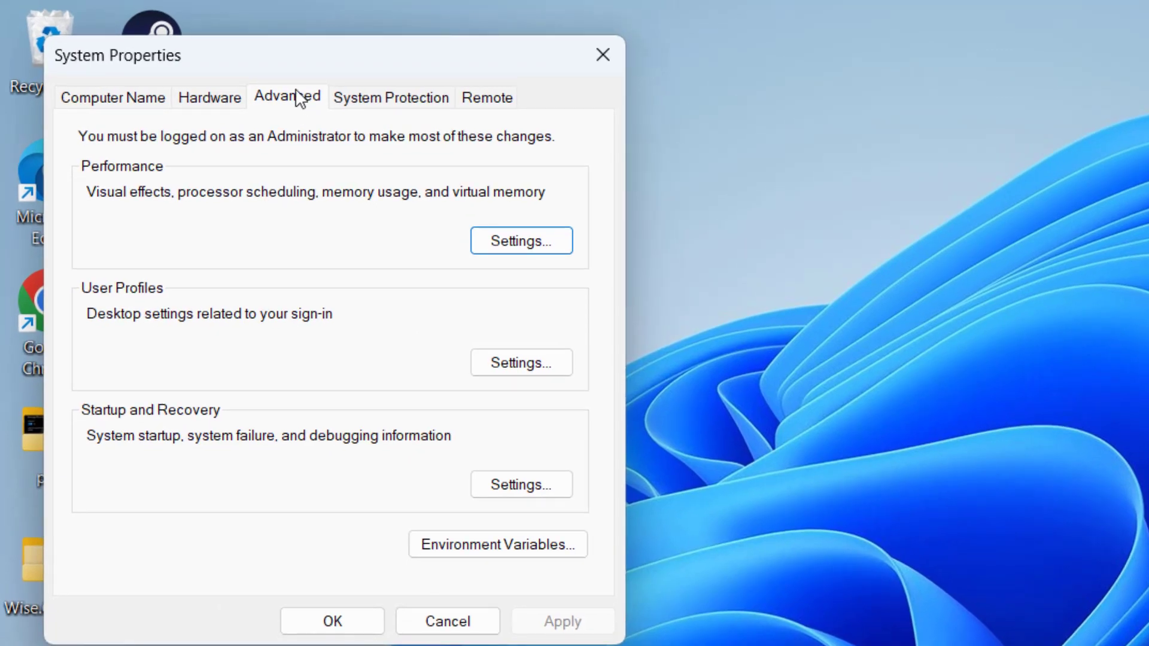
- Apply Adjust for best performance with only Show thumbnails instead of icons kept
click(520, 241)
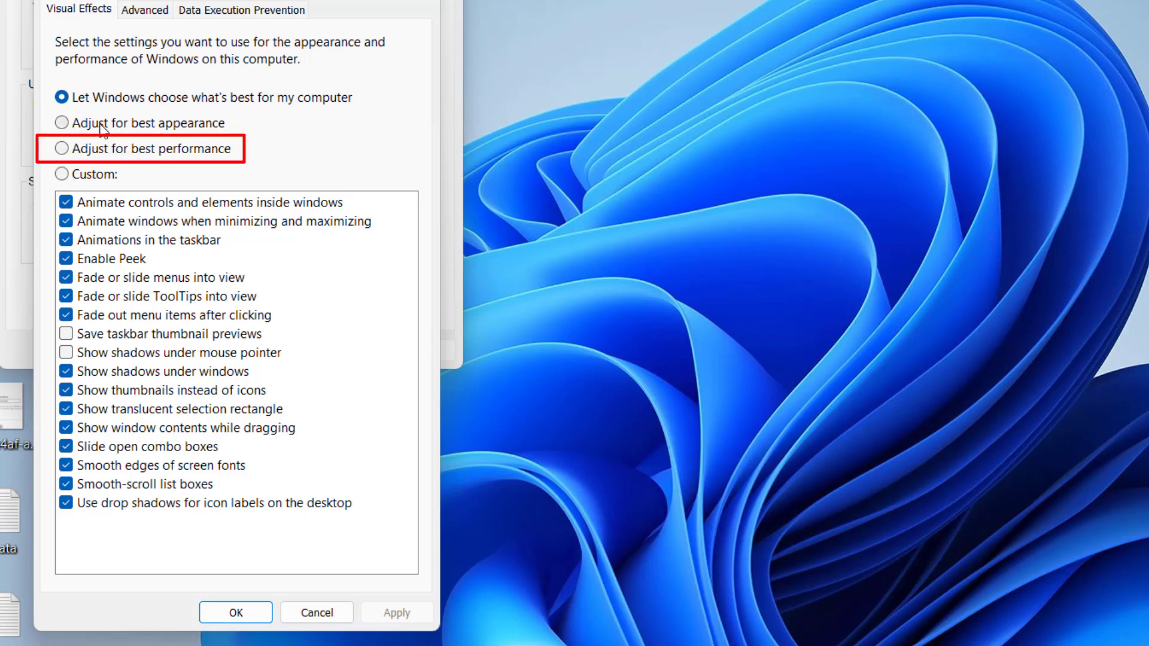
click(61, 148)
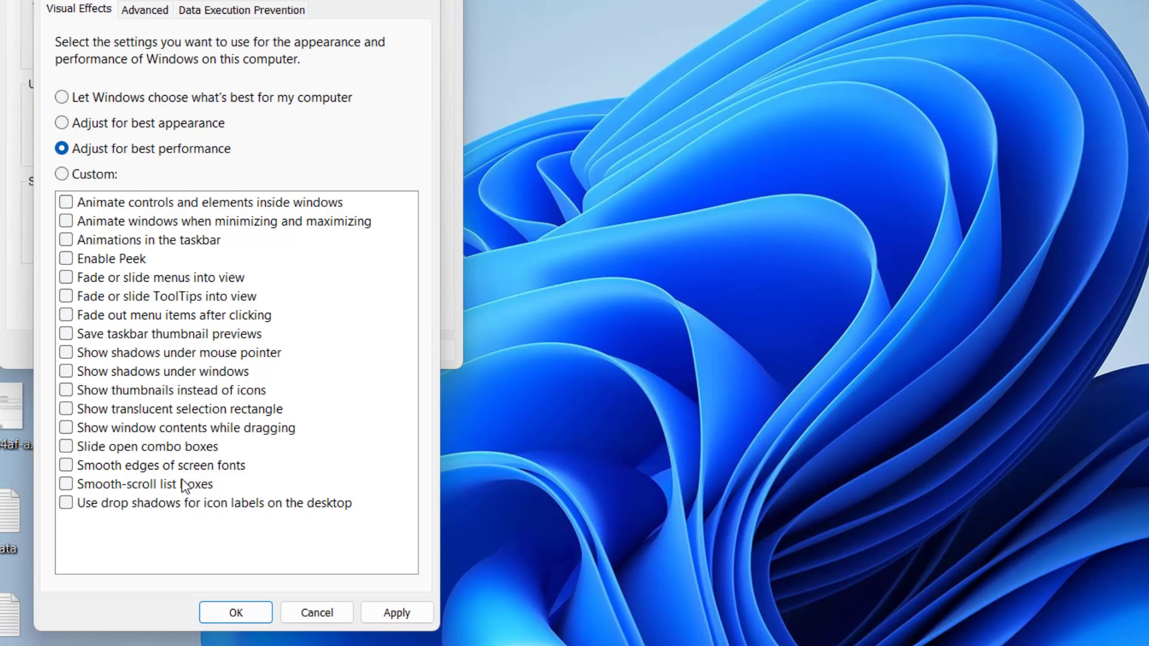
mouse_move(110, 397)
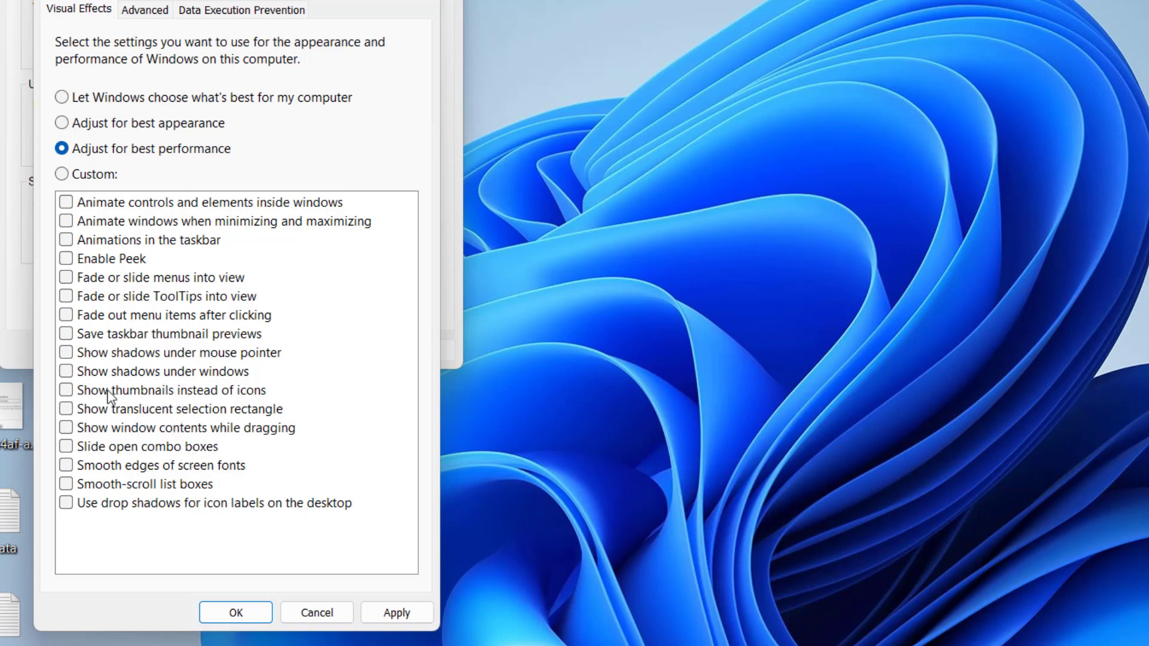
mouse_move(131, 395)
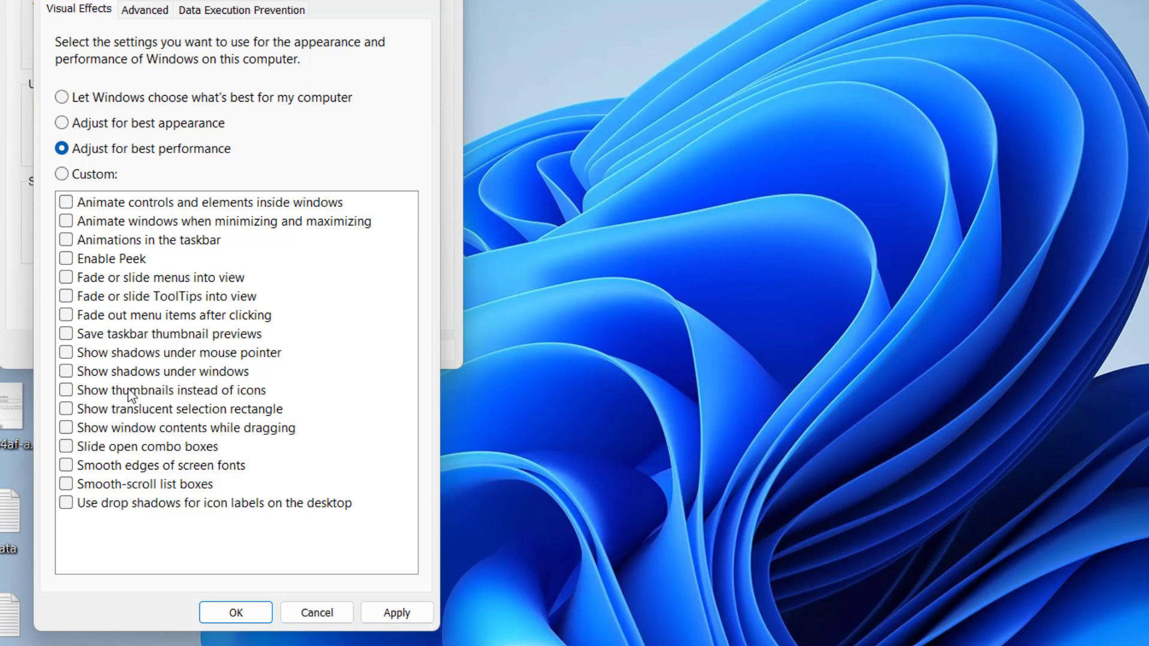
click(66, 389)
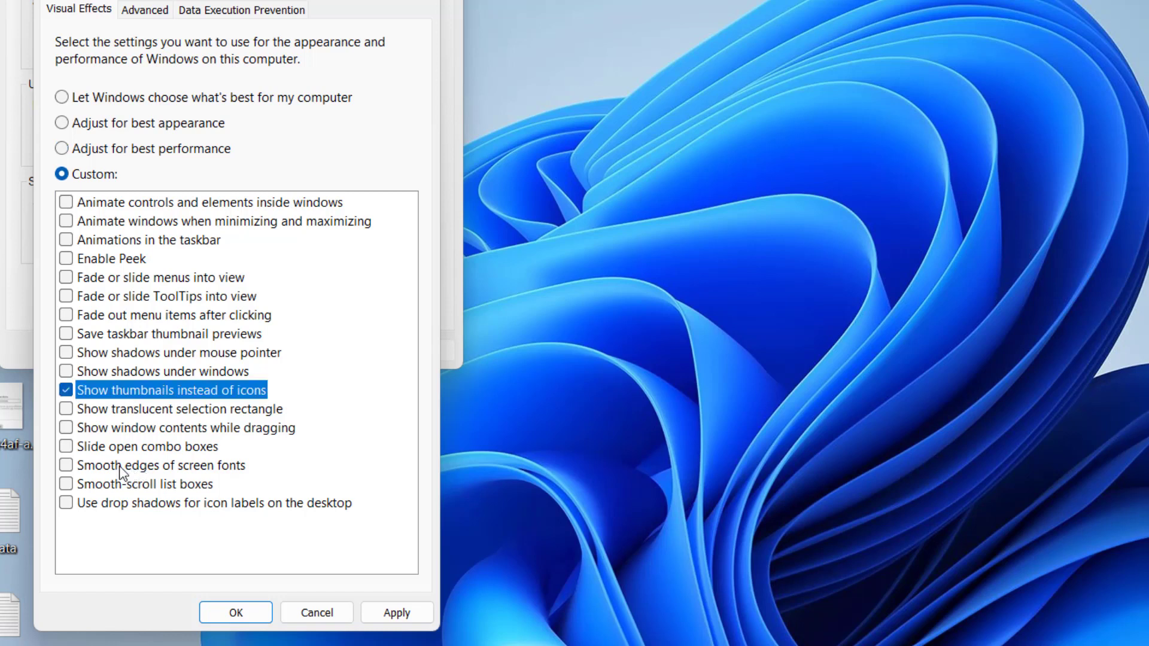
click(65, 464)
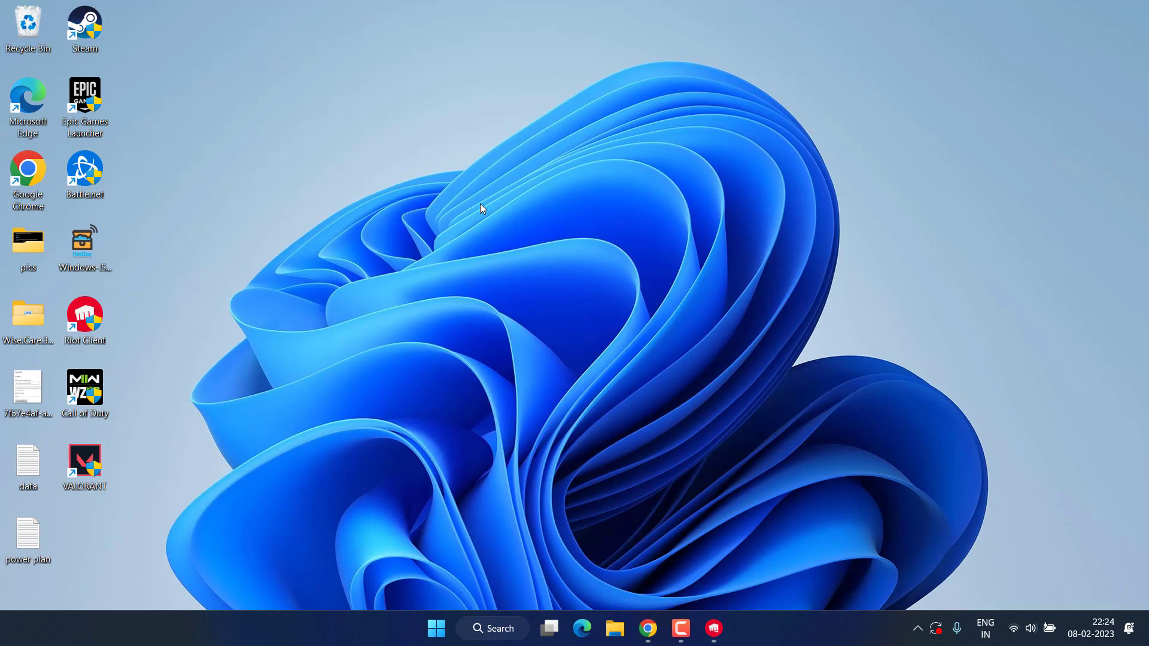
mouse_move(128, 147)
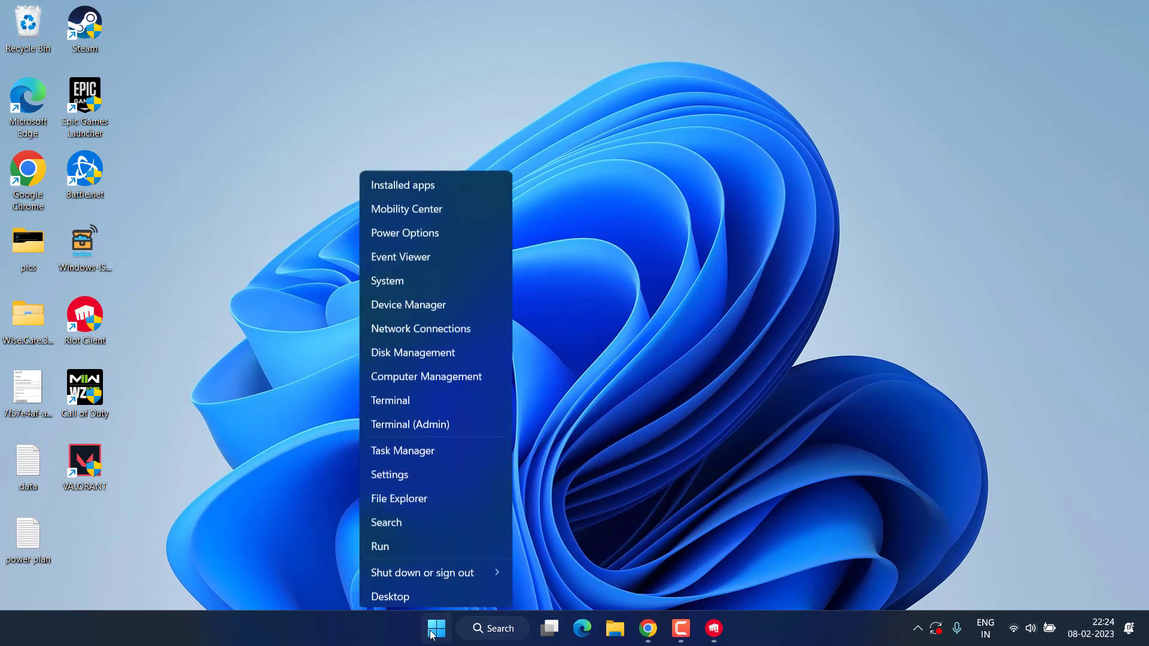
- Run ncpa.cpl from the Win+X Run dialog
click(379, 546)
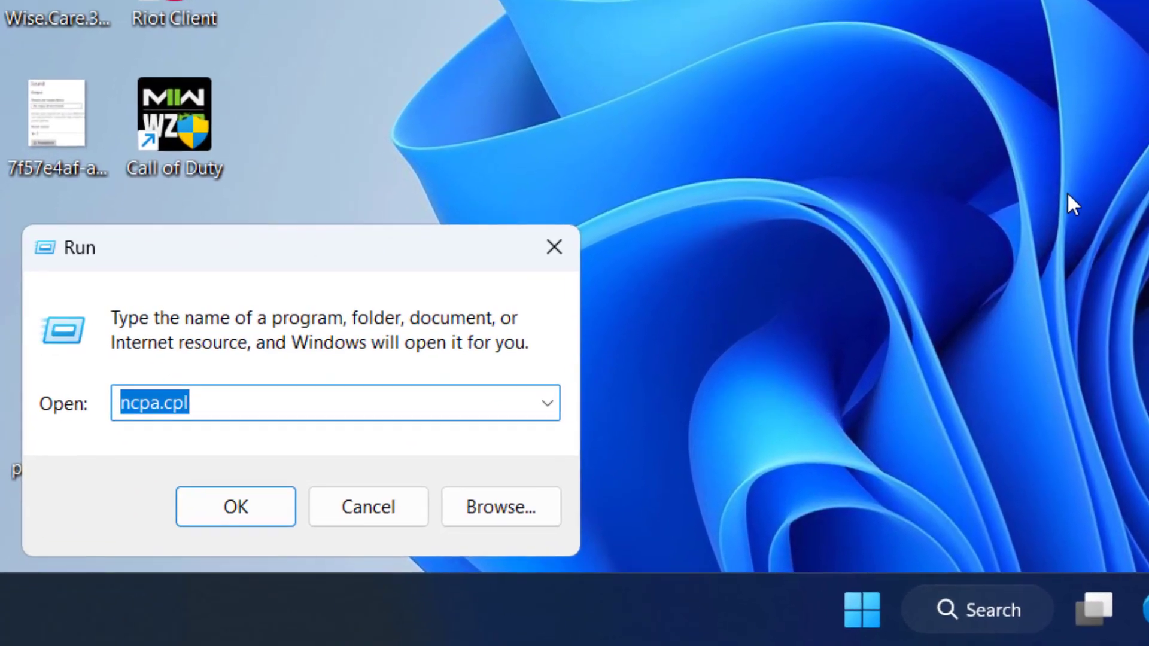
click(333, 403)
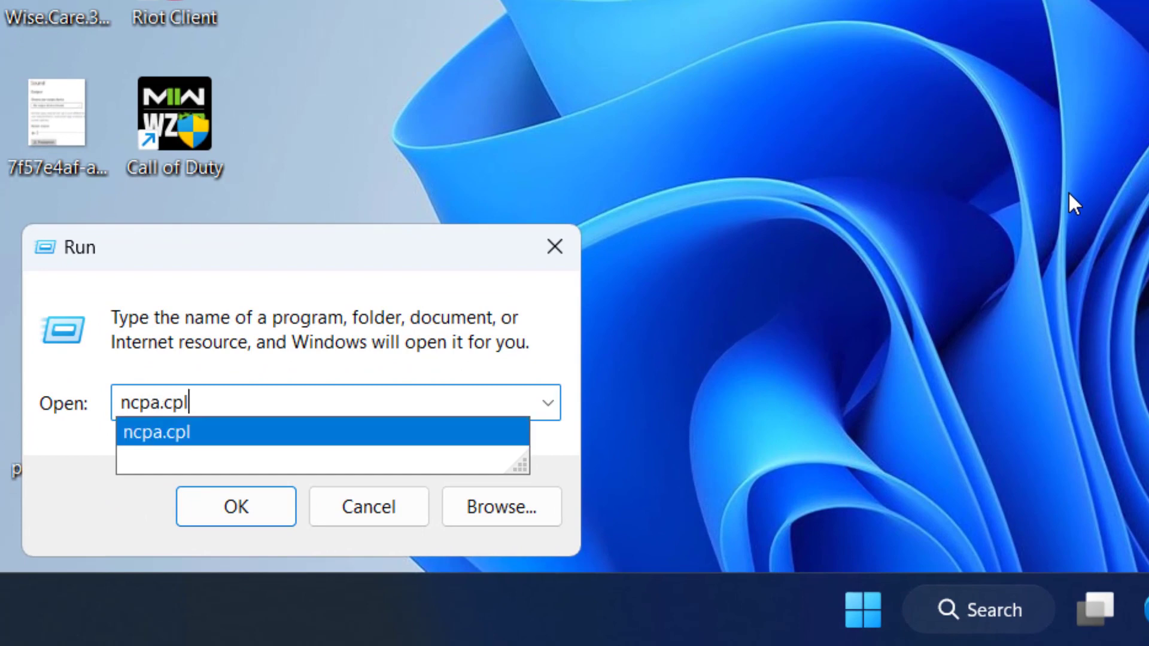
click(235, 506)
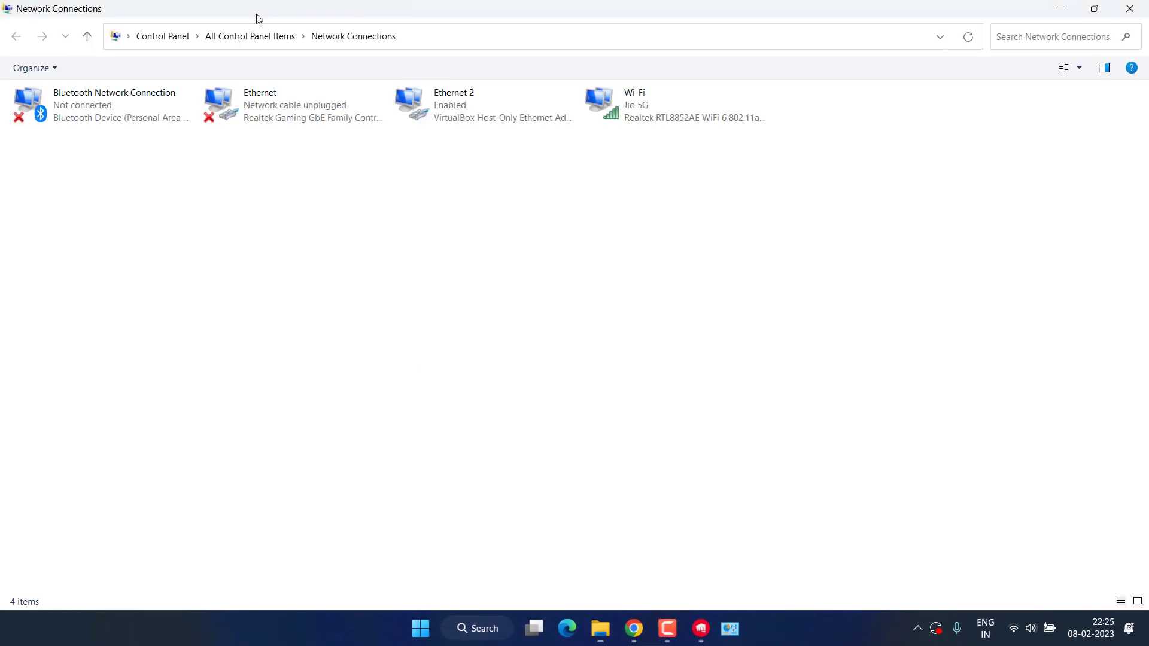
- Uncheck Internet Protocol Version 6 in Wi-Fi properties and open the IPv4 properties
right_click(672, 105)
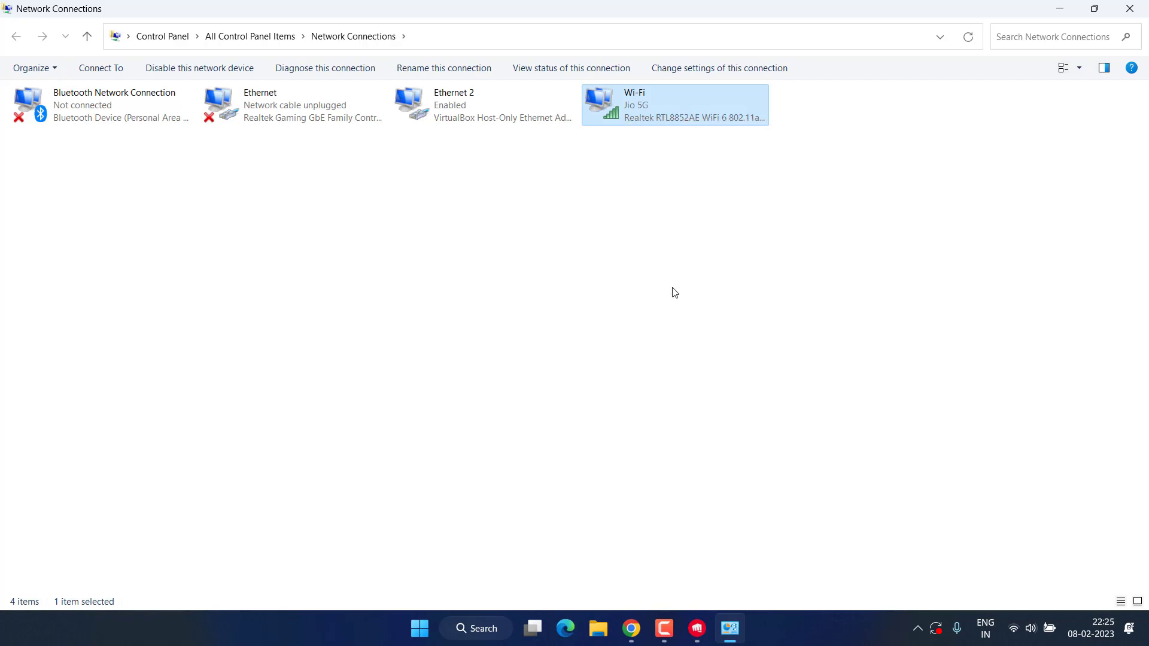
double_click(672, 104)
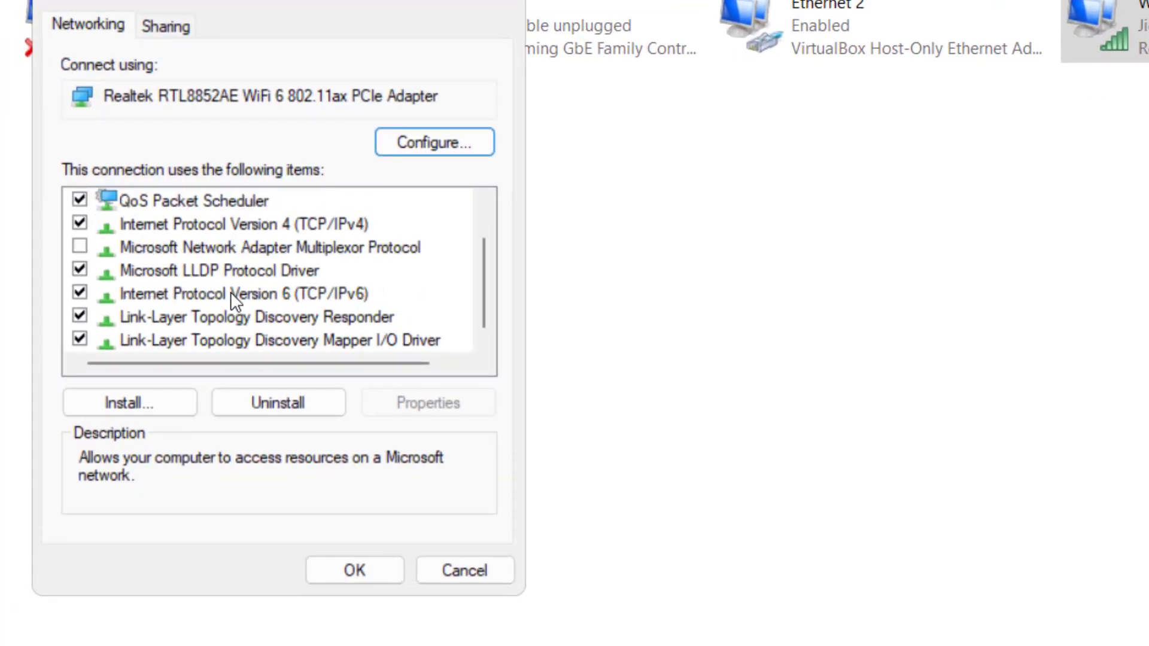
click(241, 293)
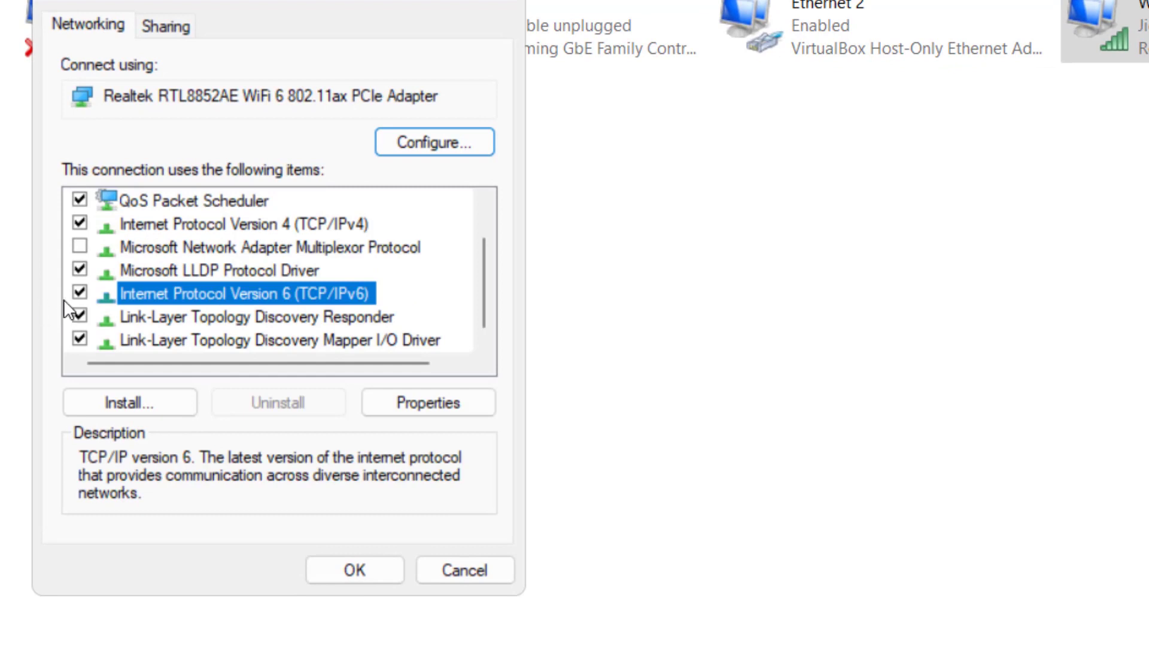
click(80, 294)
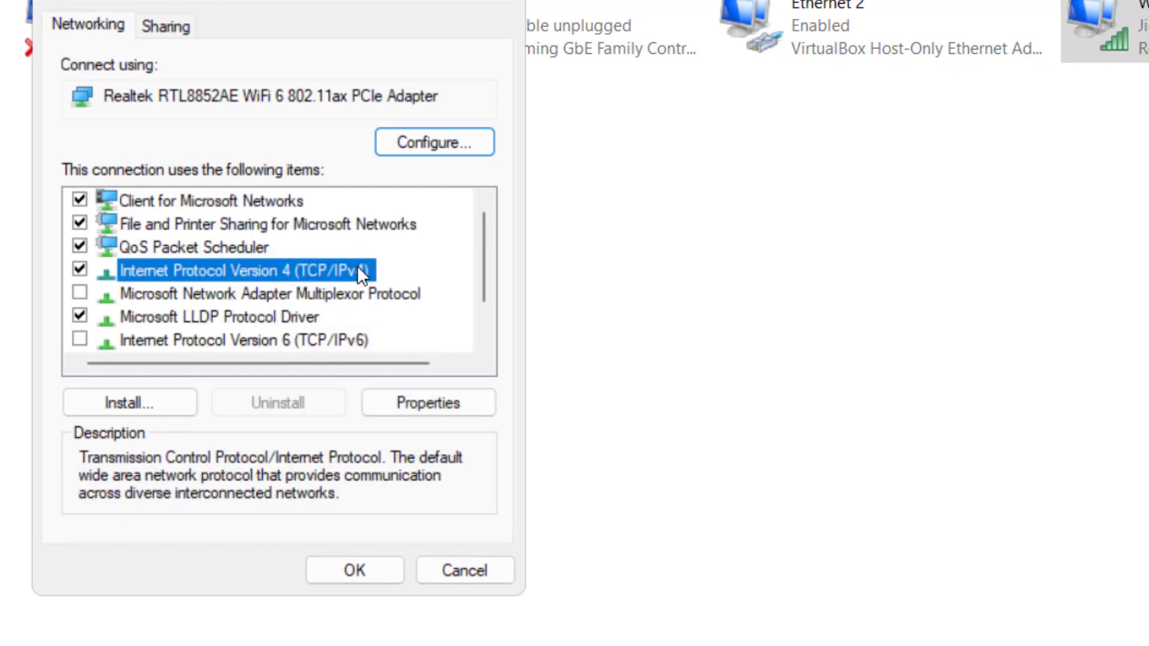
click(428, 402)
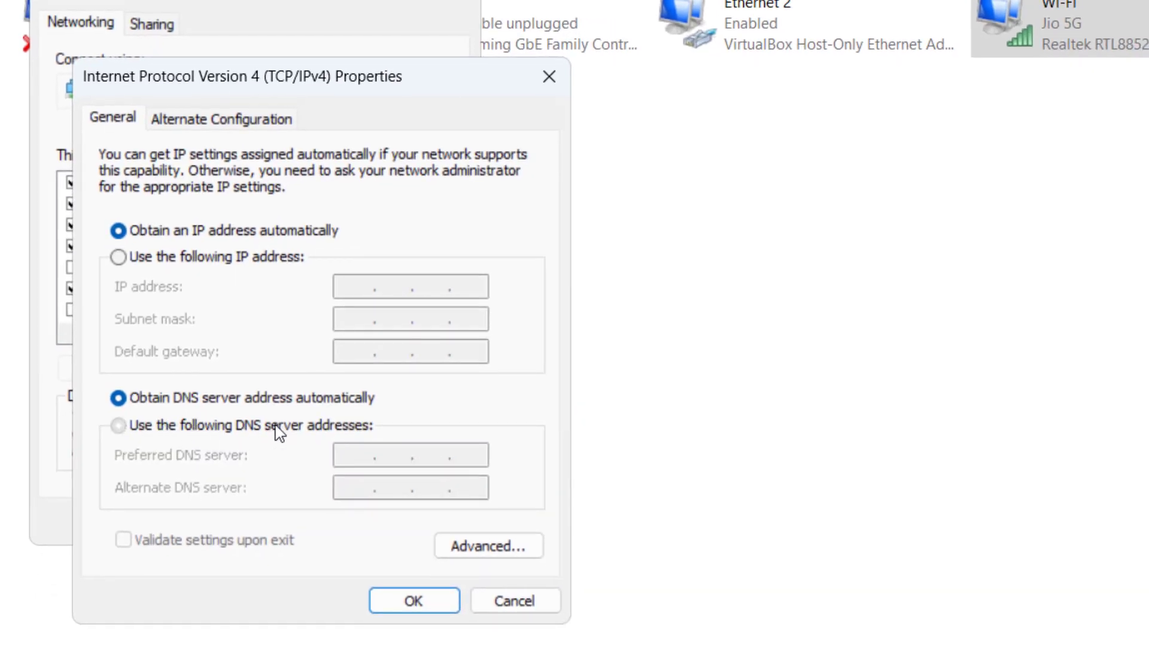
- Enter manual DNS servers 8.8.8.8 and 8.8.4.4 for Wi-Fi IPv4 and confirm
click(117, 425)
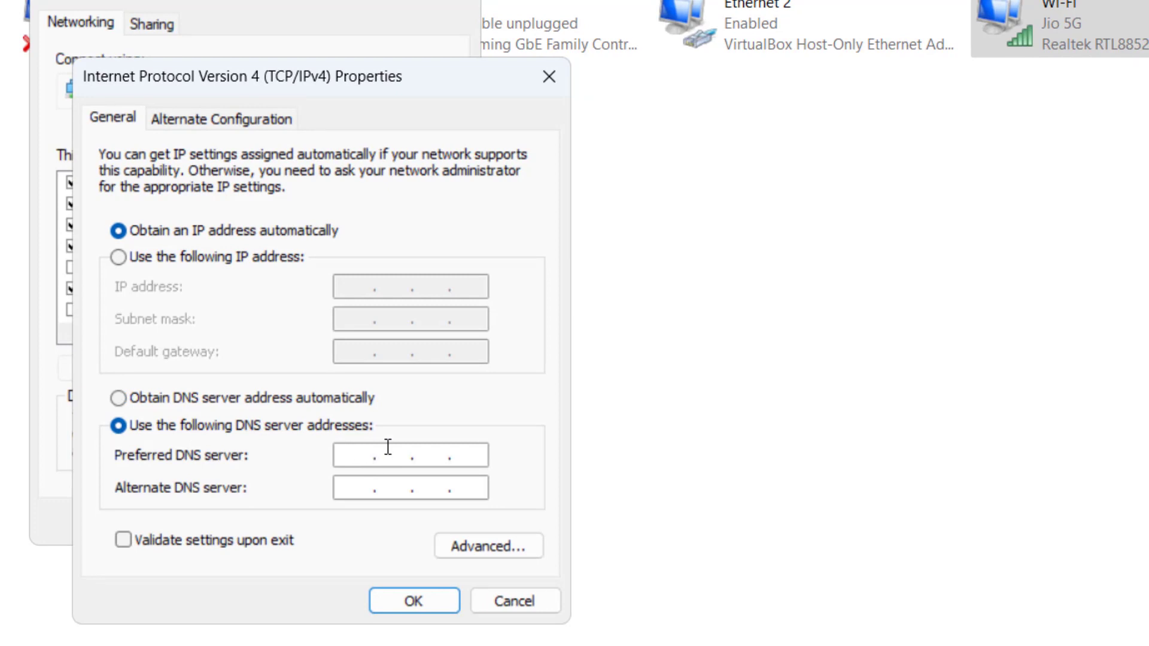
text(8.8.)
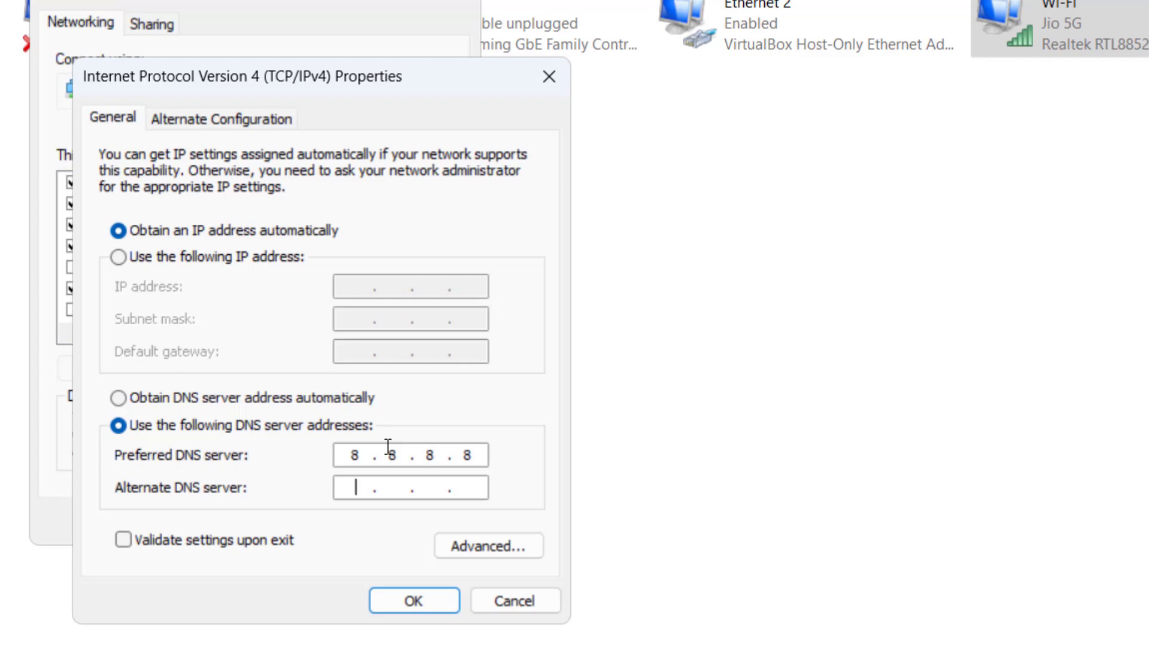
text(8.8.4.4)
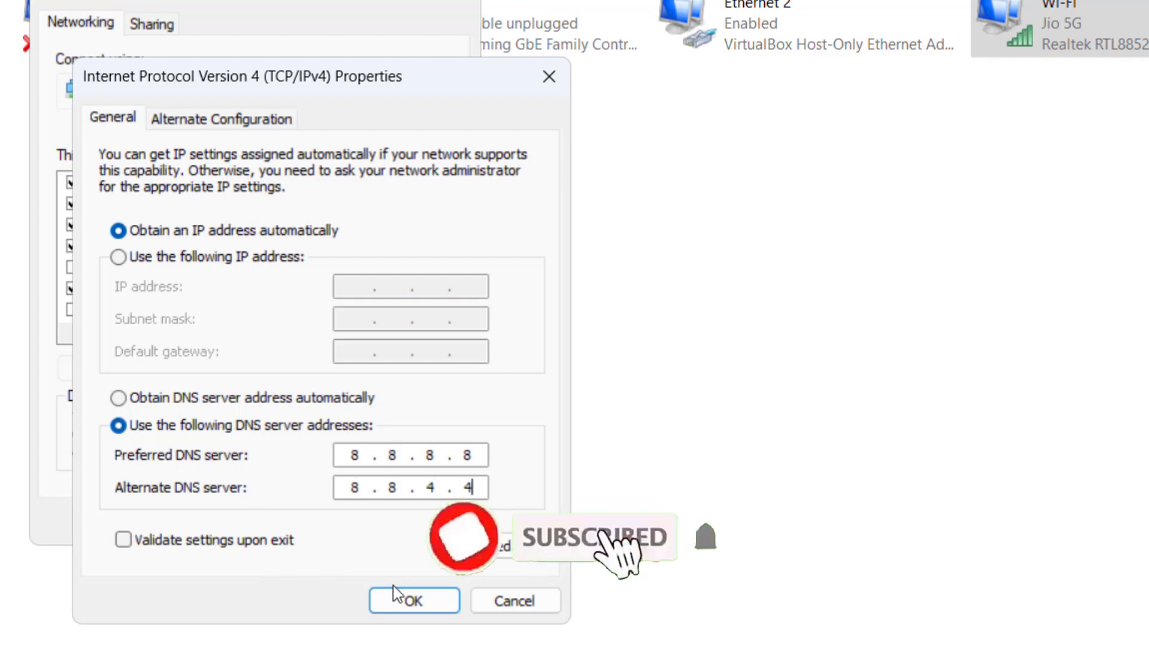
click(414, 600)
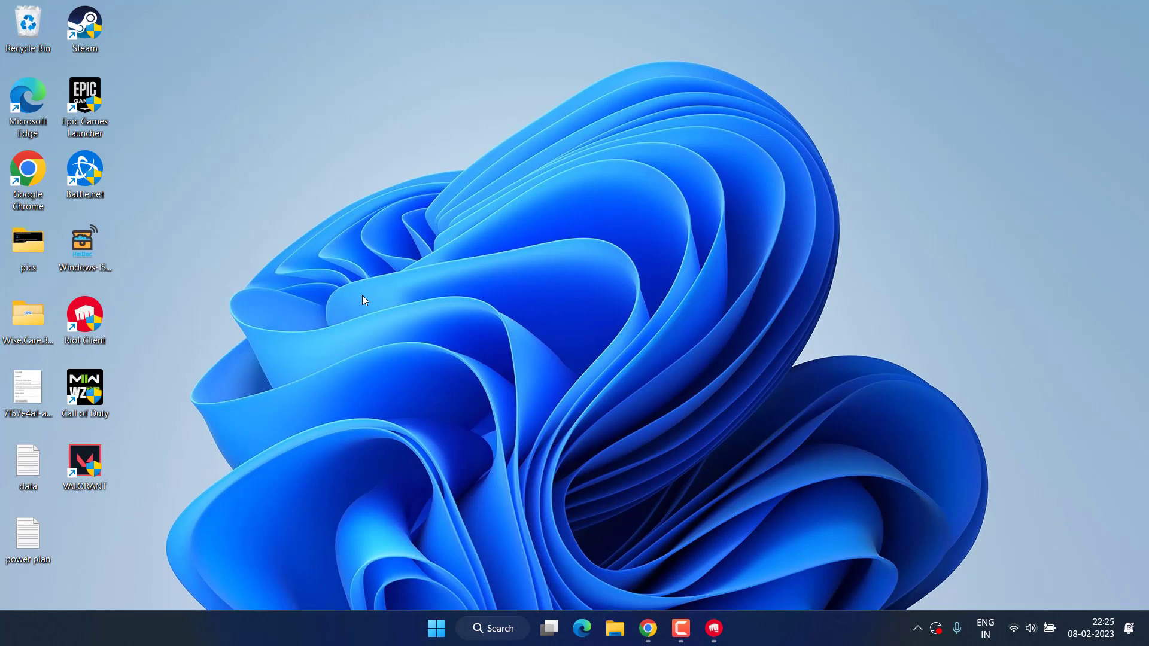
mouse_move(494, 209)
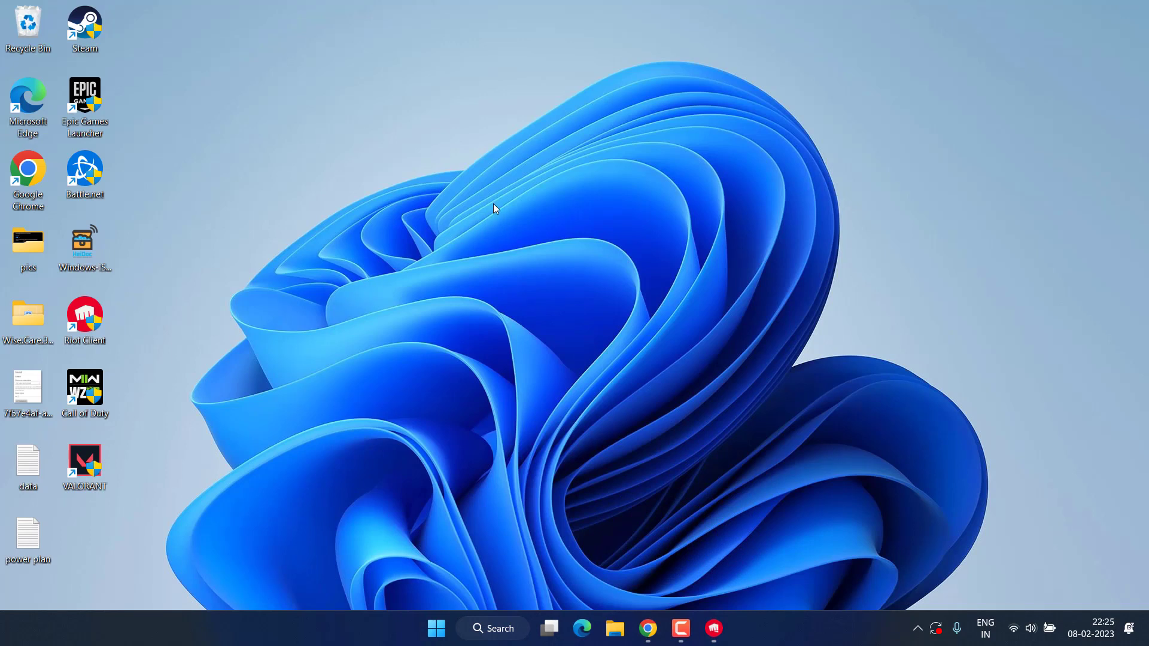
mouse_move(418, 90)
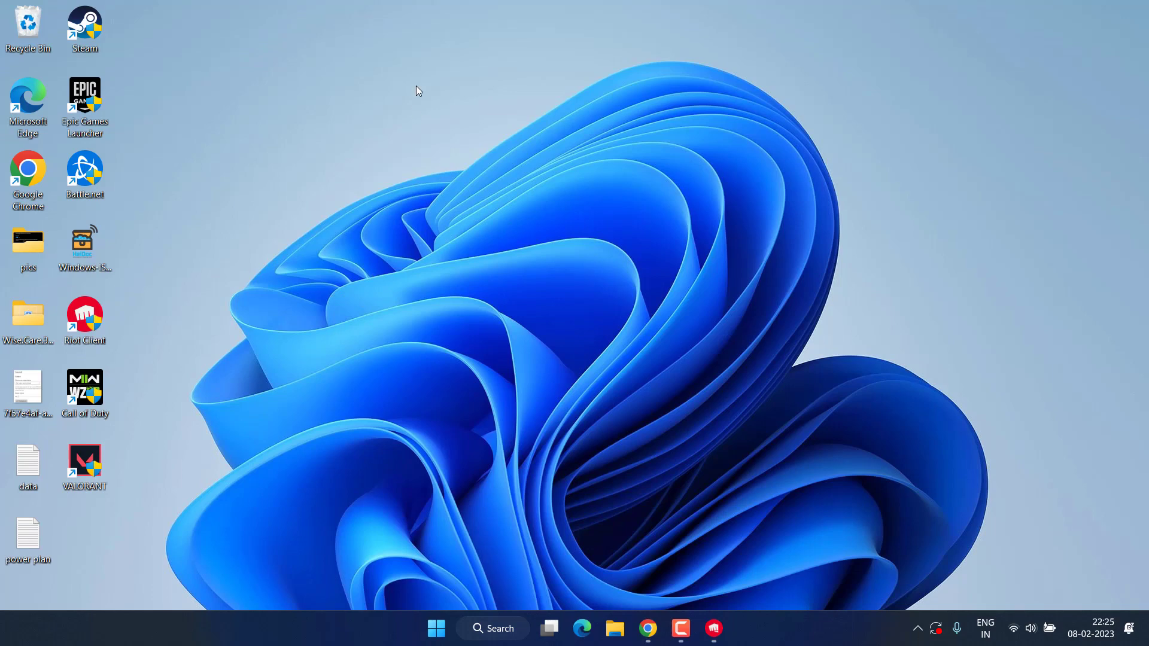
- Launch AMD Software: Adrenalin Edition from the desktop's right-click menu
right_click(416, 91)
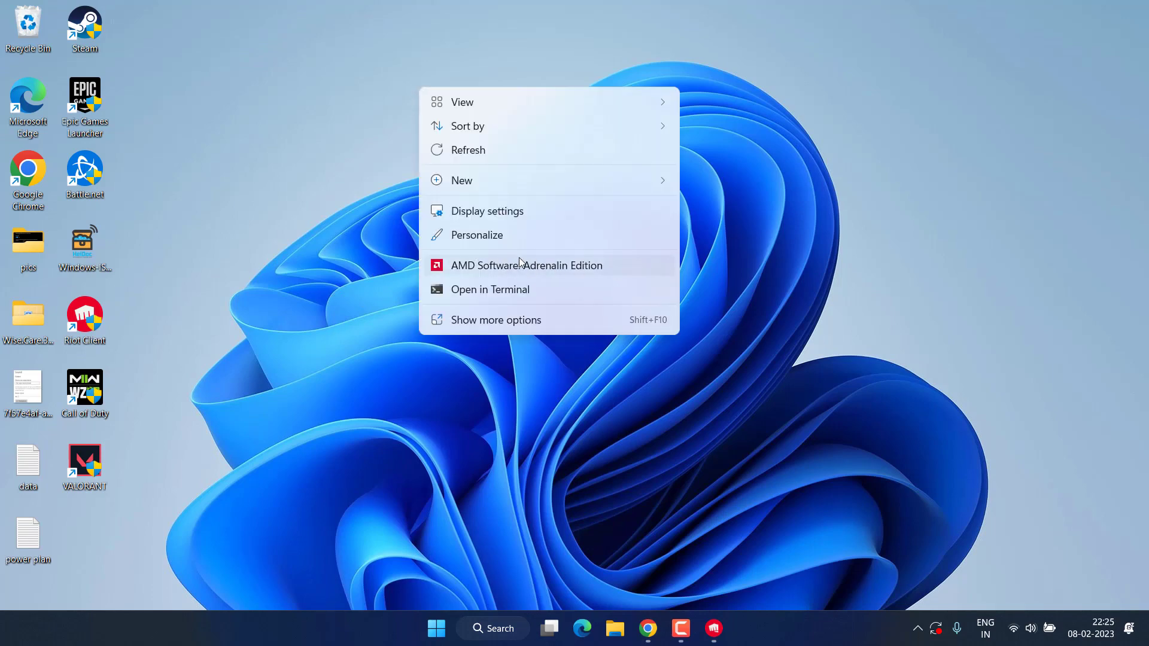
click(525, 265)
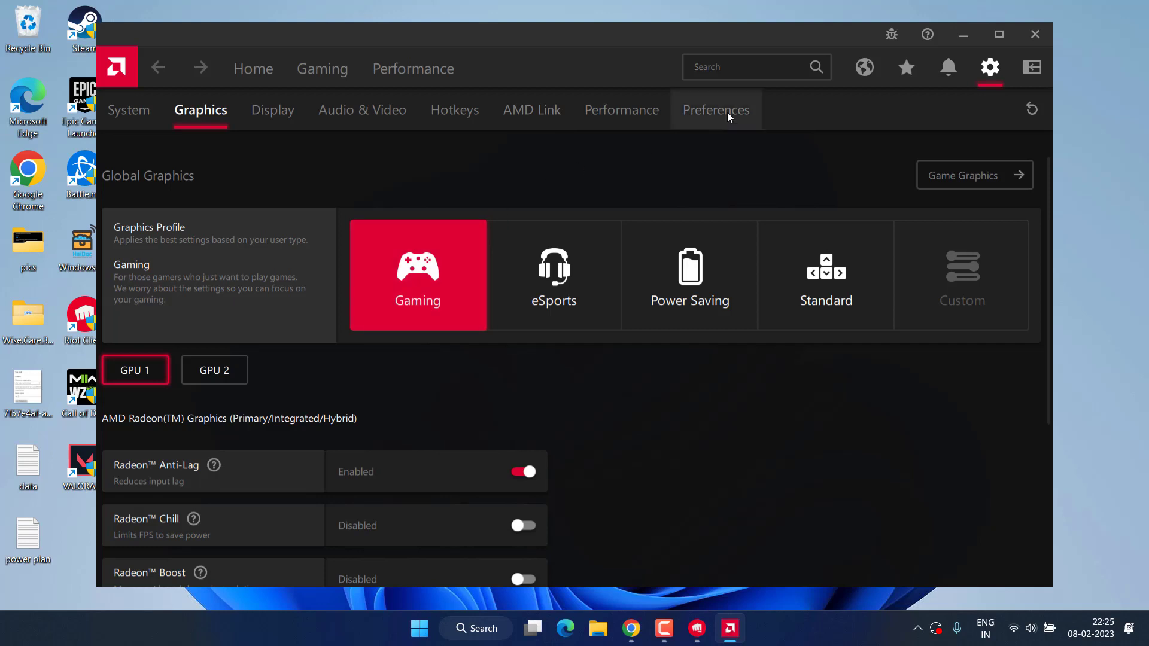
- Confirm In-Game Overlay is Disabled under Preferences, then close AMD Software
click(715, 110)
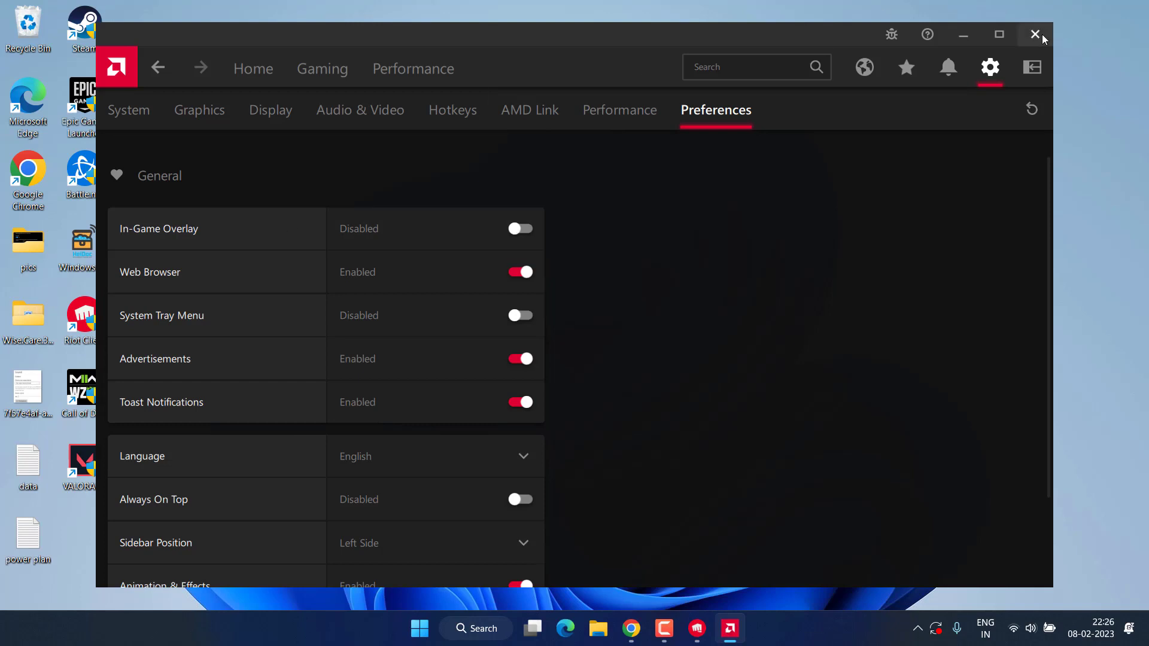
click(1035, 35)
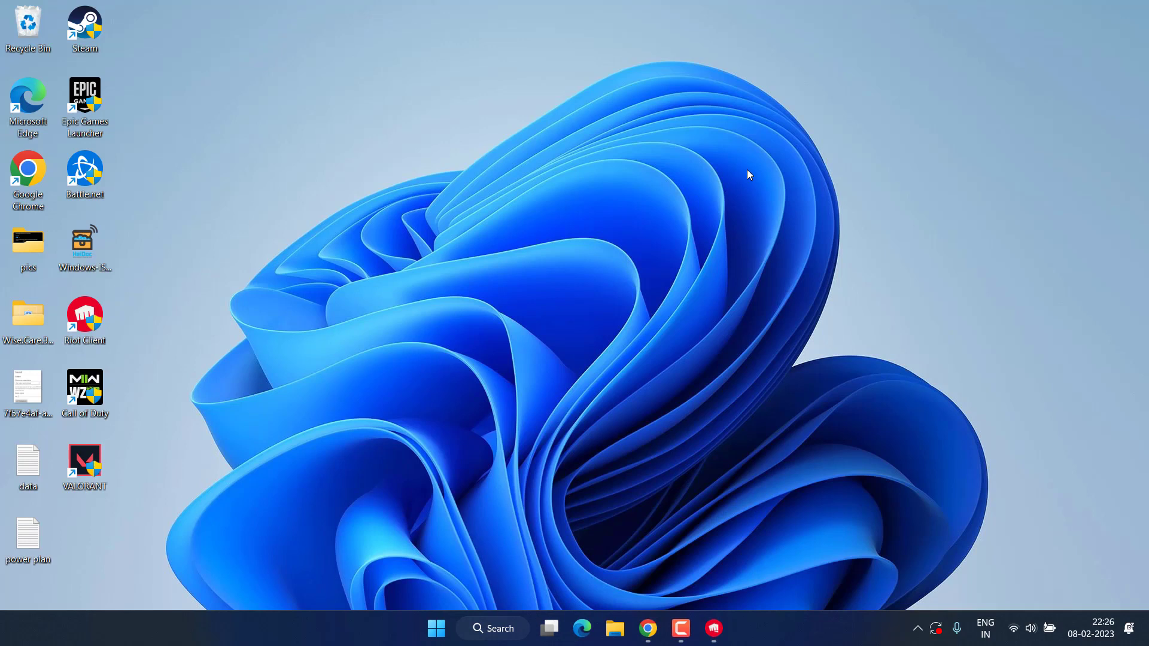